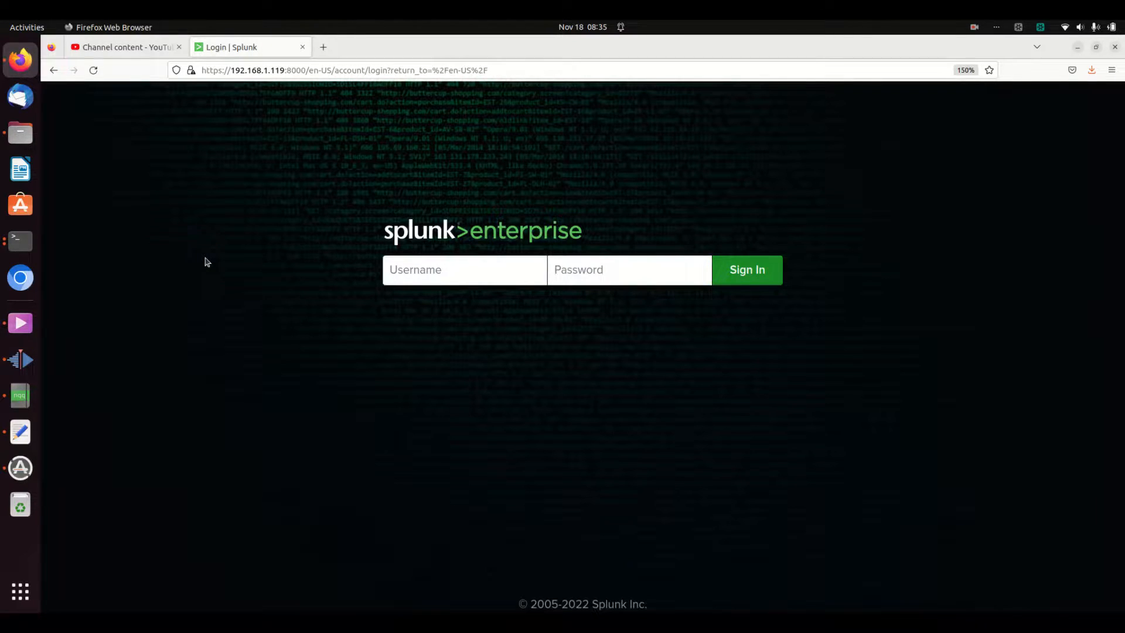
Start a PowerShell (pwsh) session in GNOME Terminal
click(463, 269)
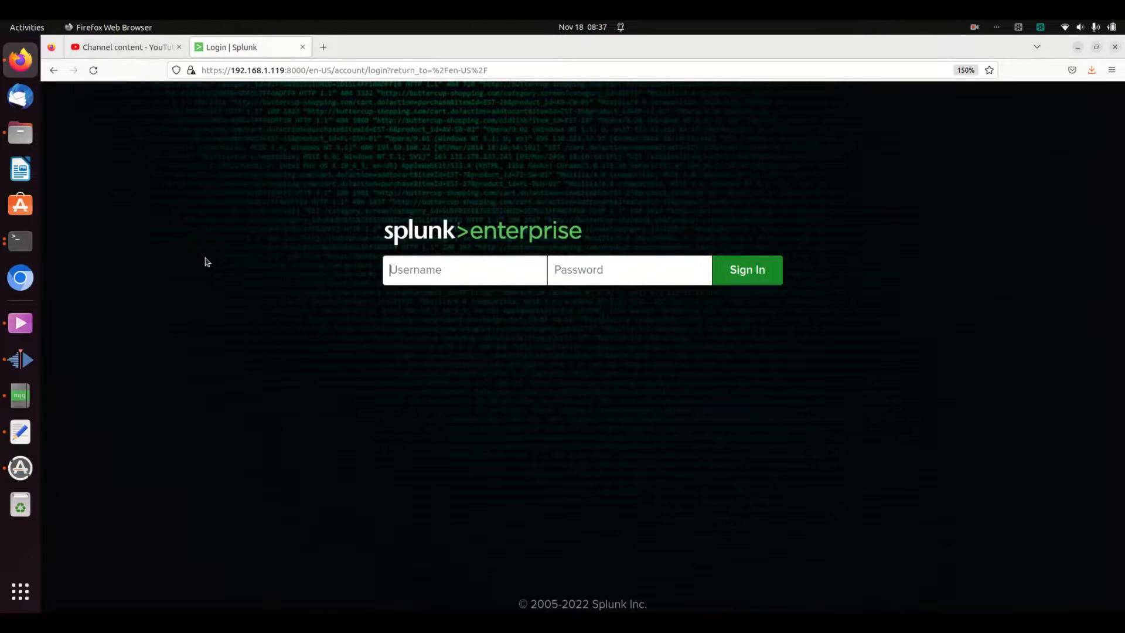
mouse_move(130, 279)
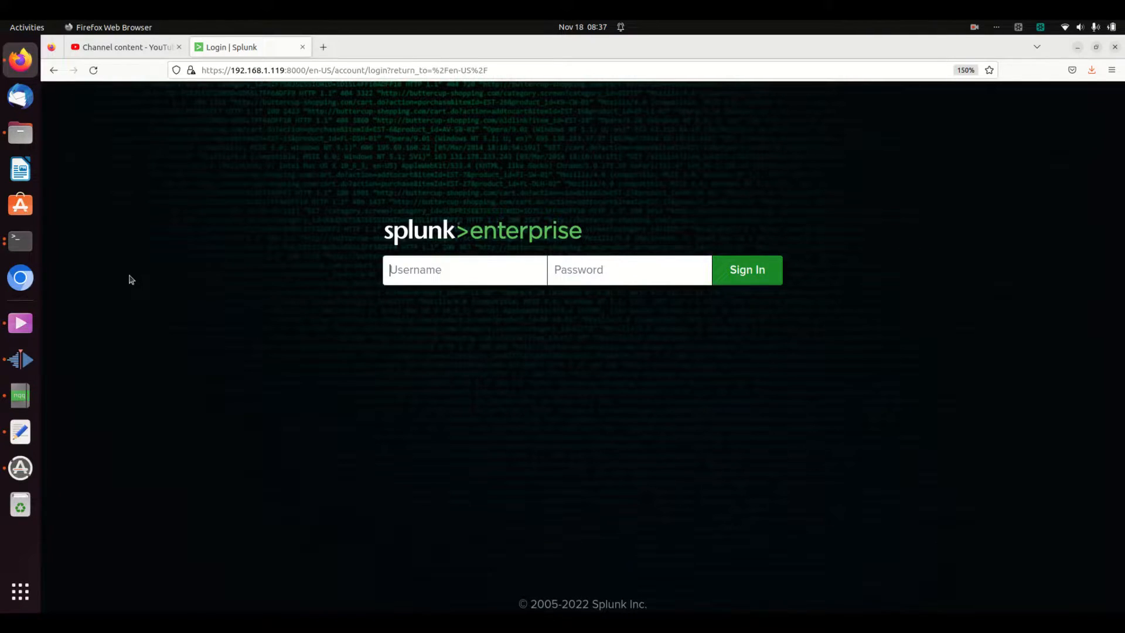
mouse_move(118, 284)
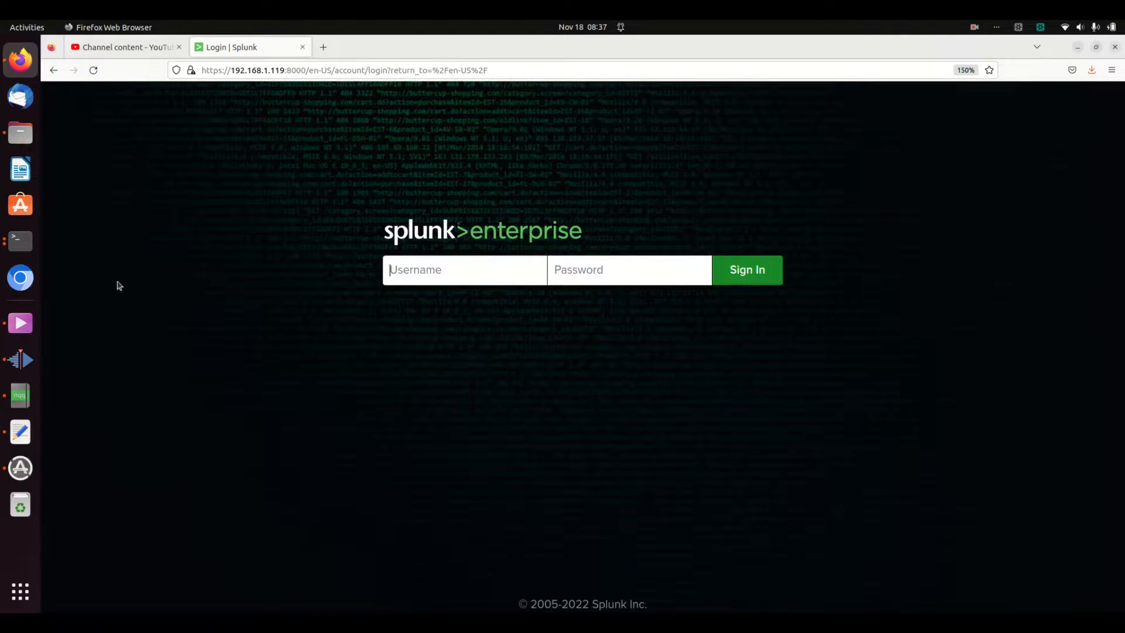
mouse_move(103, 287)
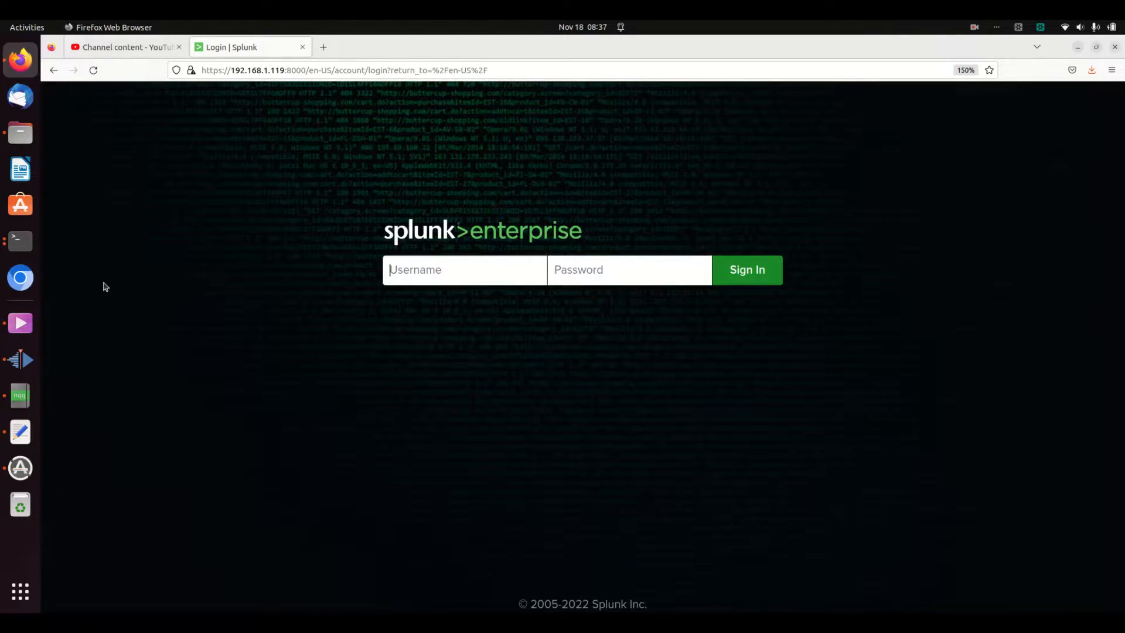
click(20, 240)
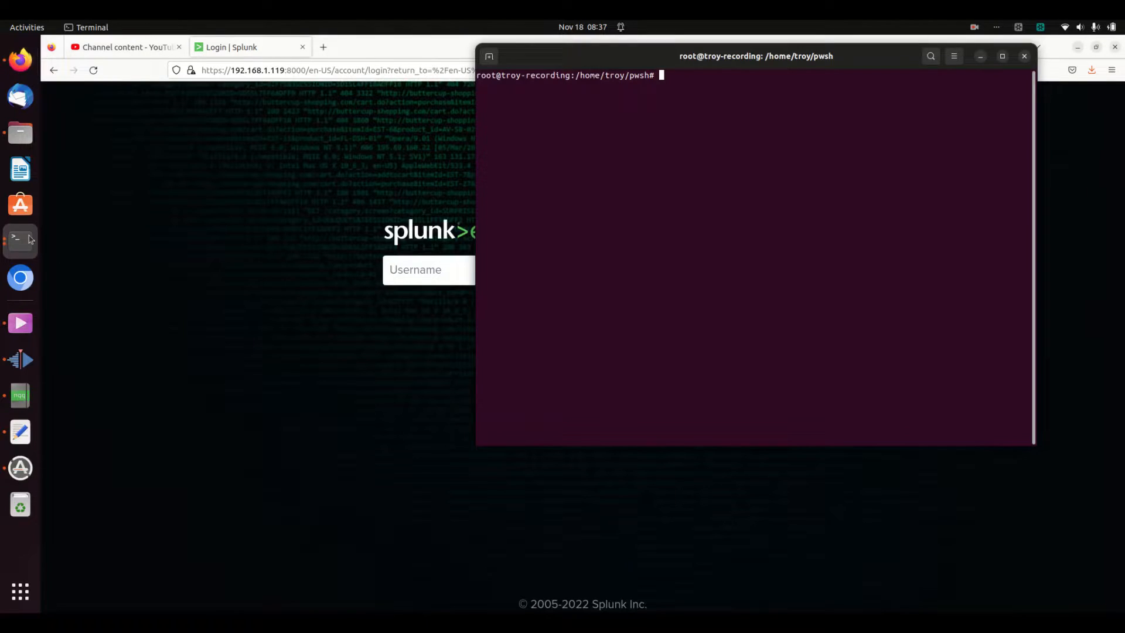
mouse_move(588, 191)
text(ls)
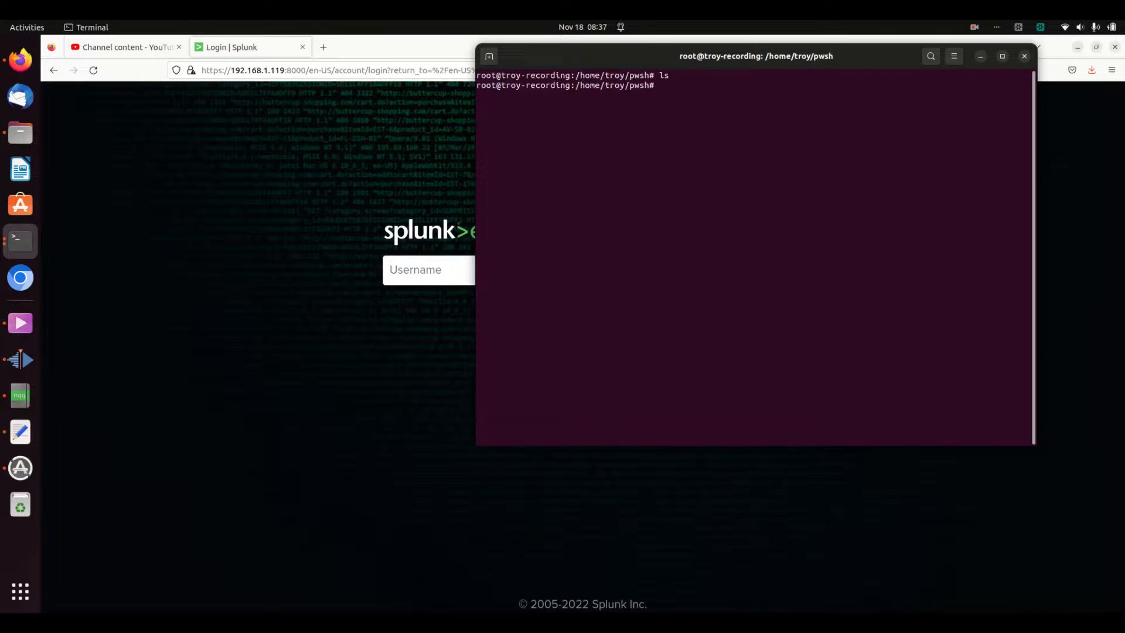
text(pw)
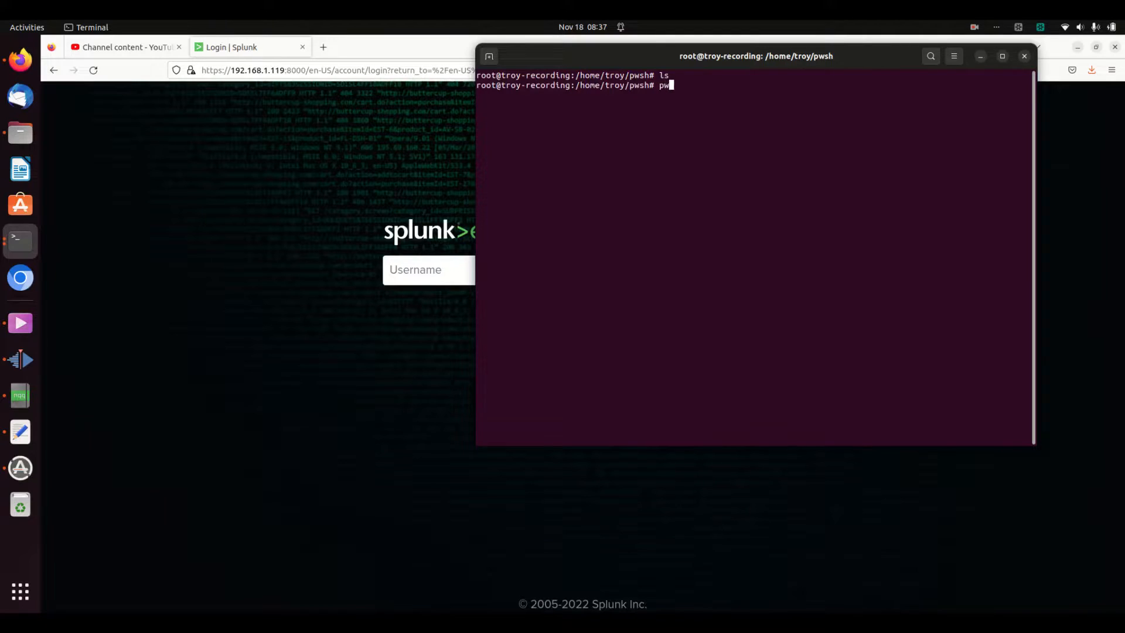
text(sh)
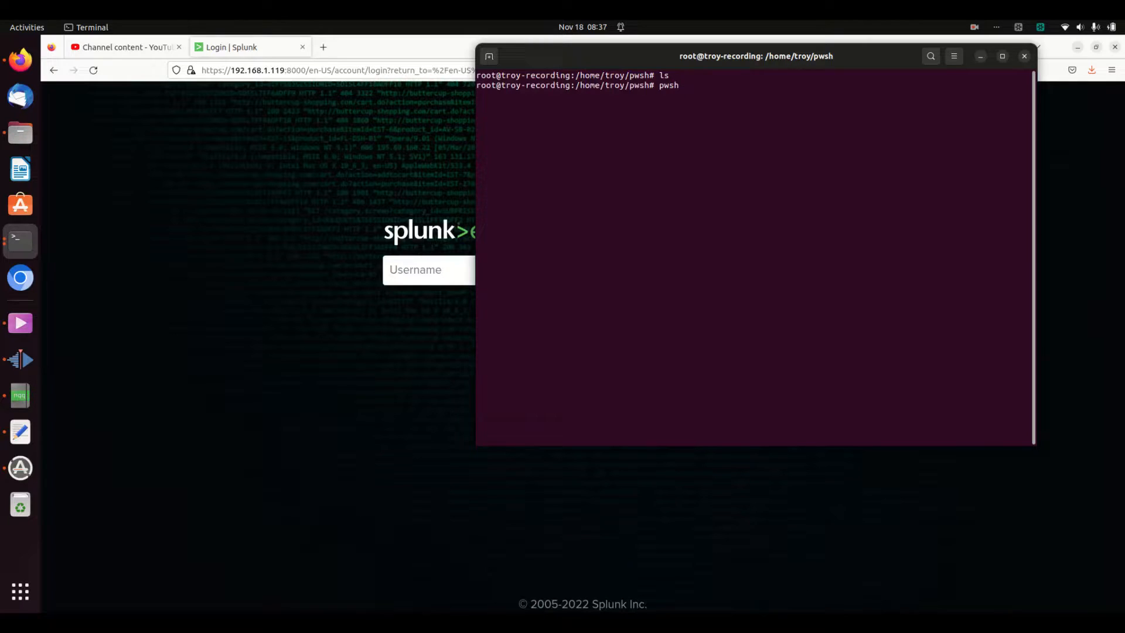
key(Return)
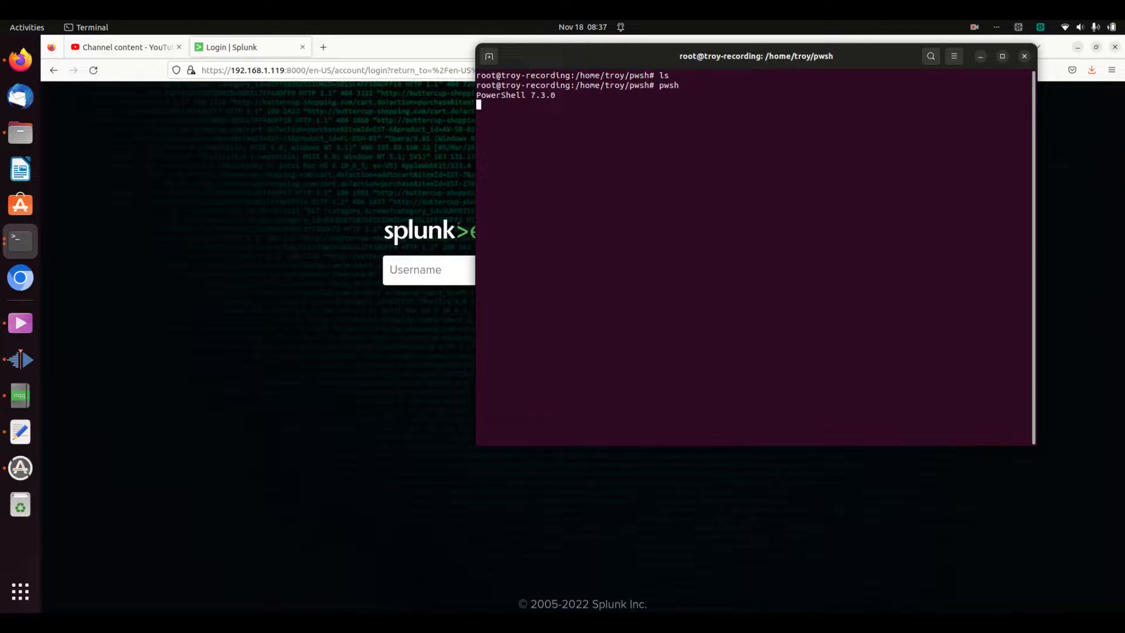
List the folder, then create the someDirectory folder with mkdir
key(Return)
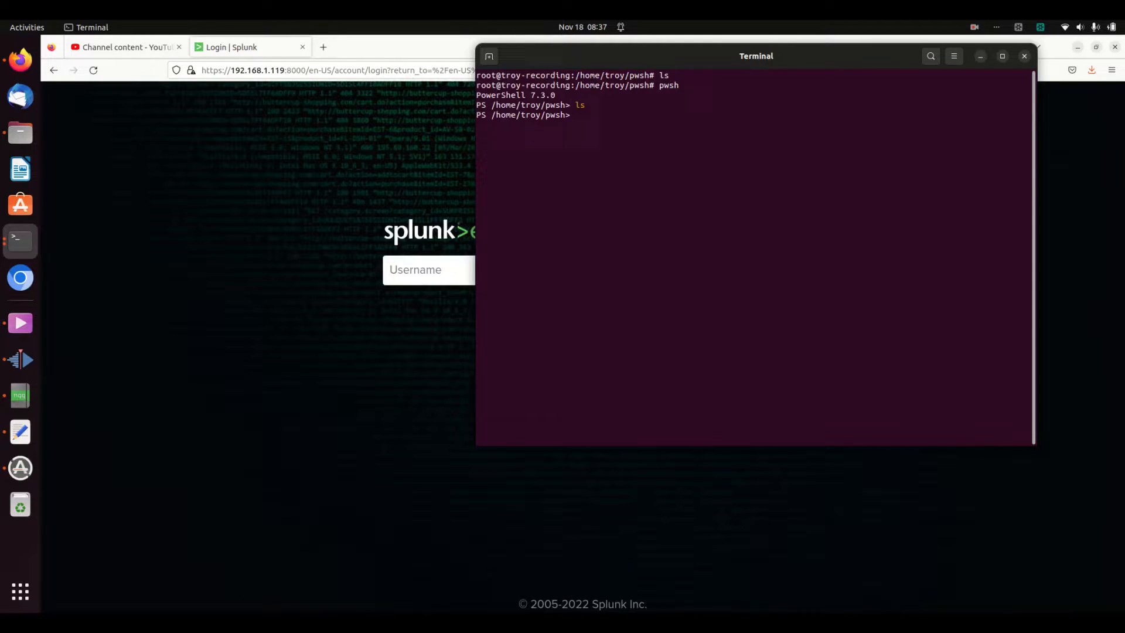
text(ls)
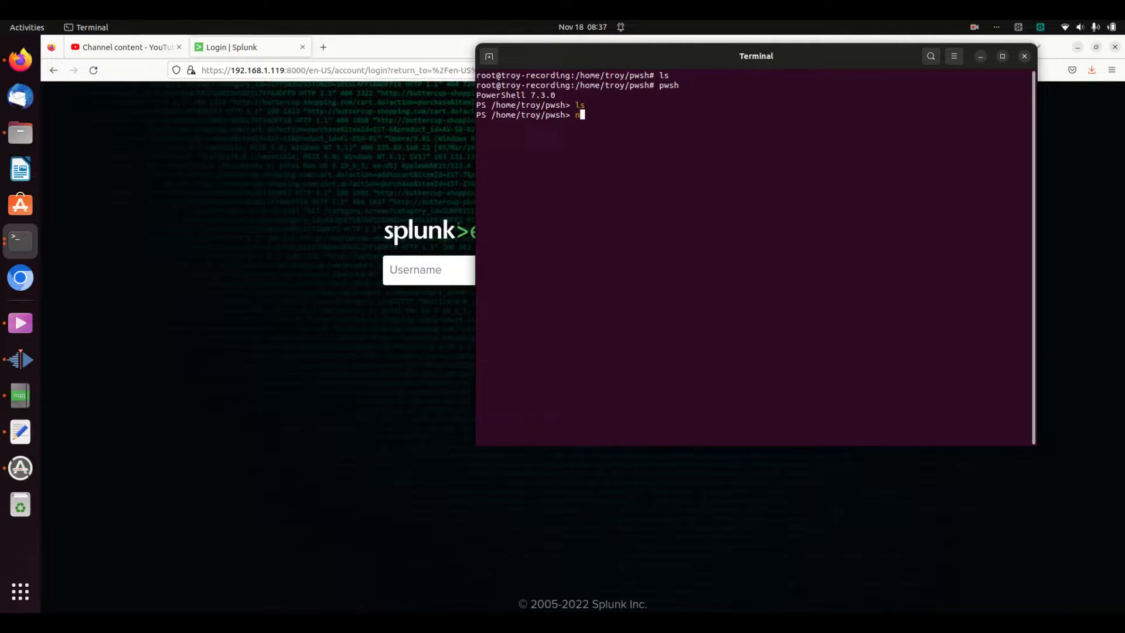
text(mkdir someDi)
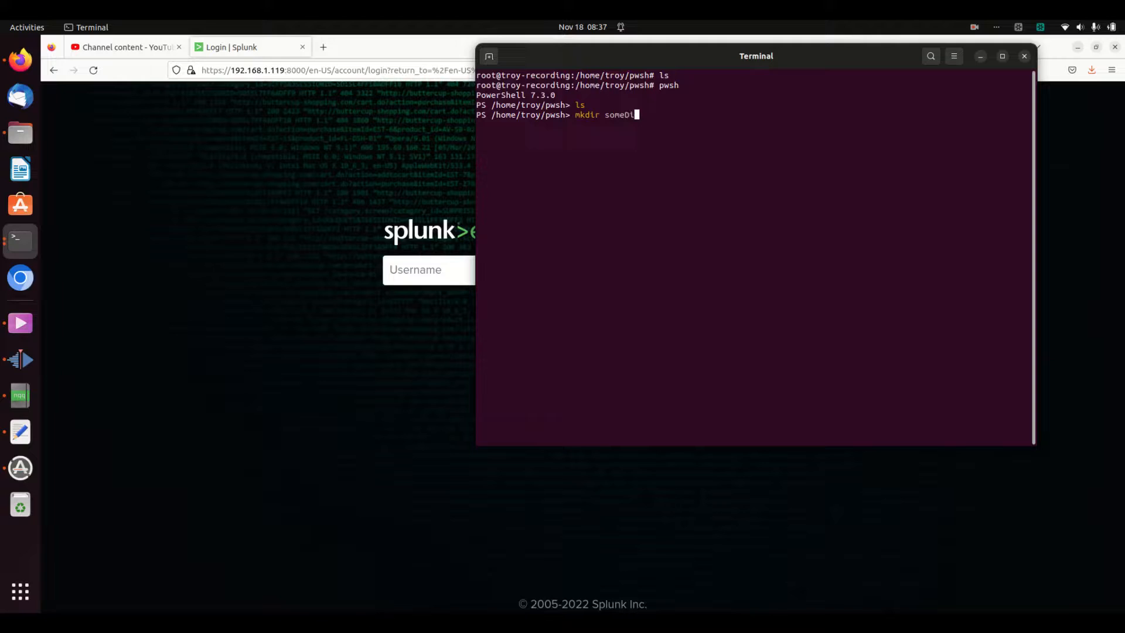
key(Return)
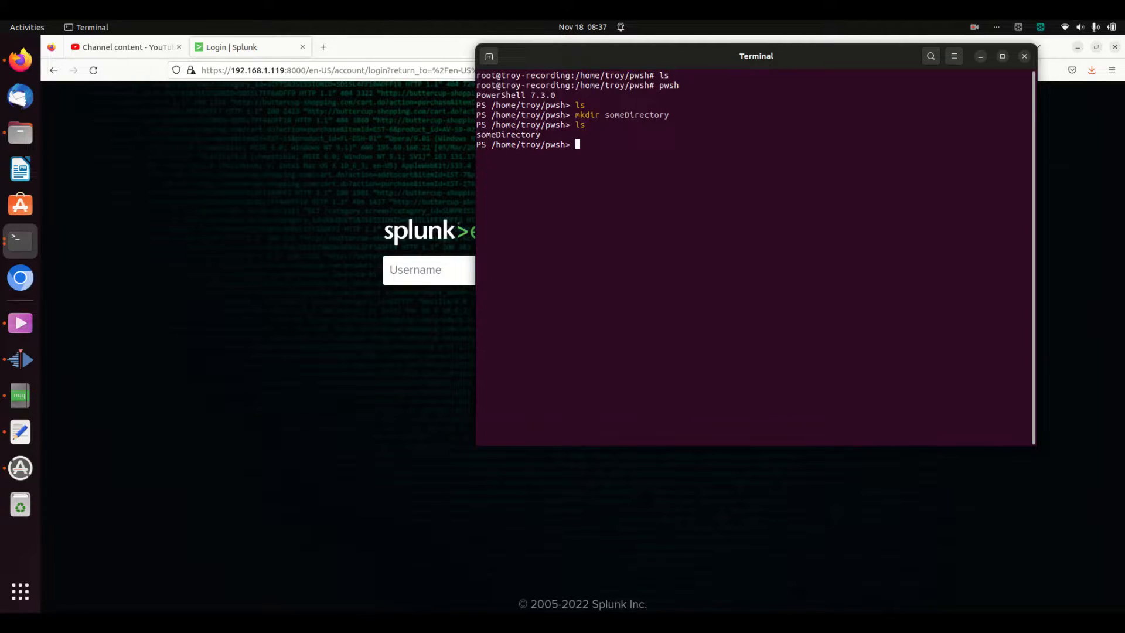
Run Get-Process and scroll through the full table of running processes
text(get-Process)
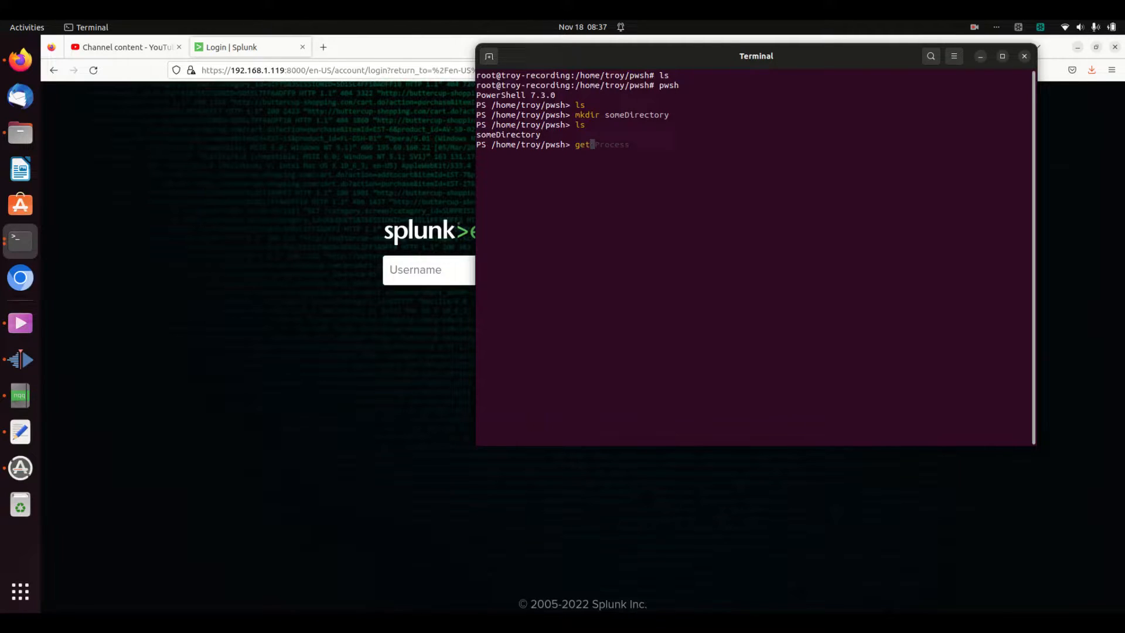
text(-Process)
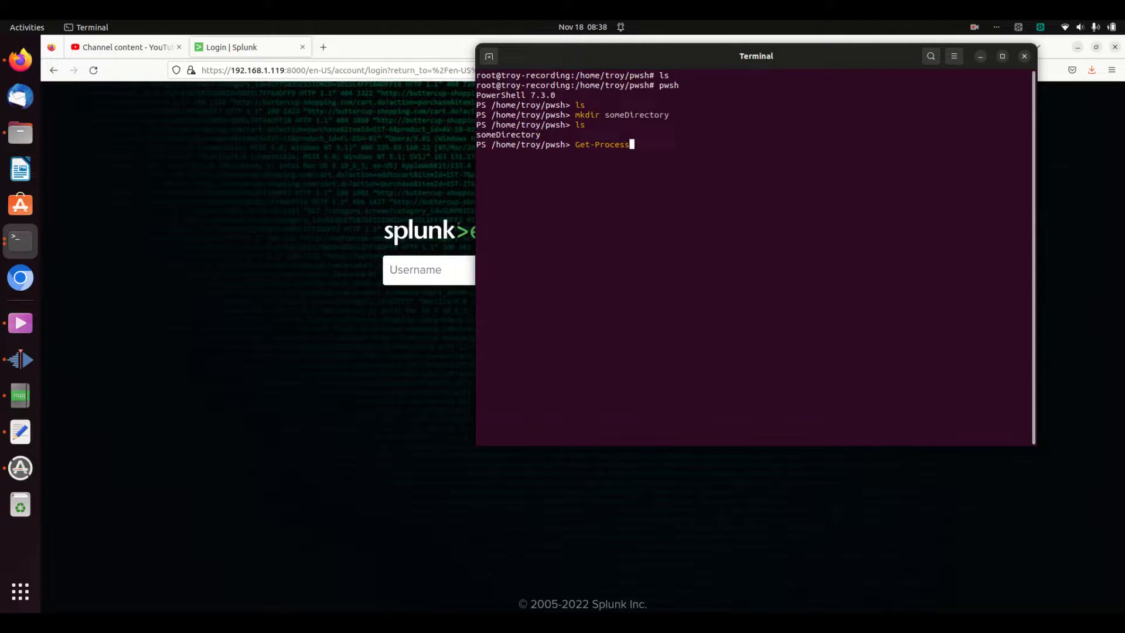
key(Return)
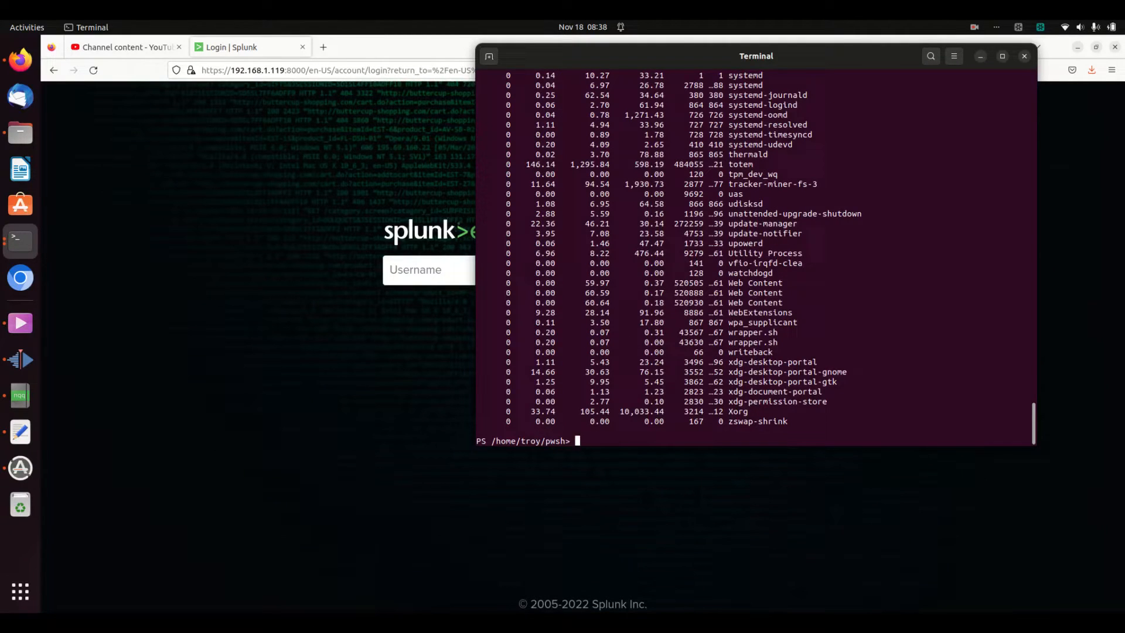
scroll(up, 3)
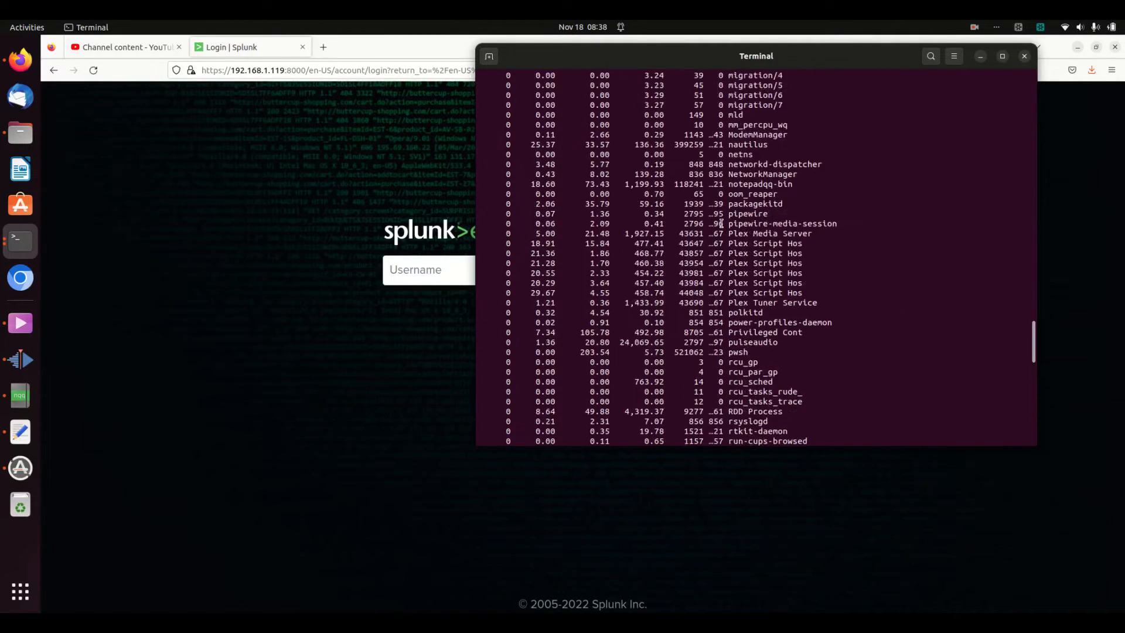
scroll(up, 3)
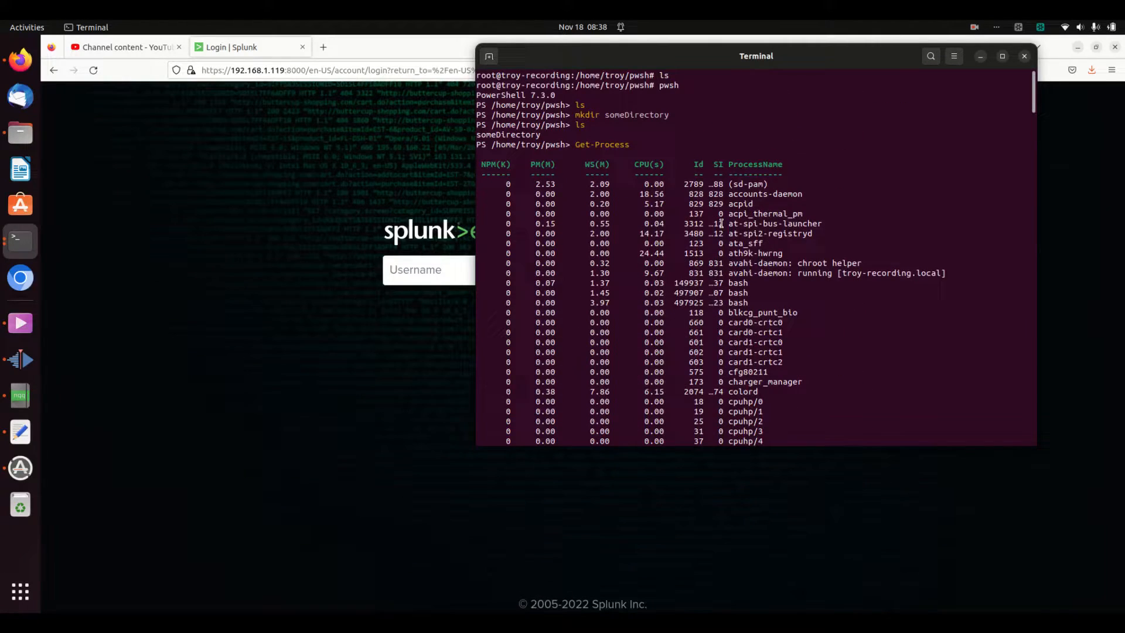
scroll(down, 3)
text($s =)
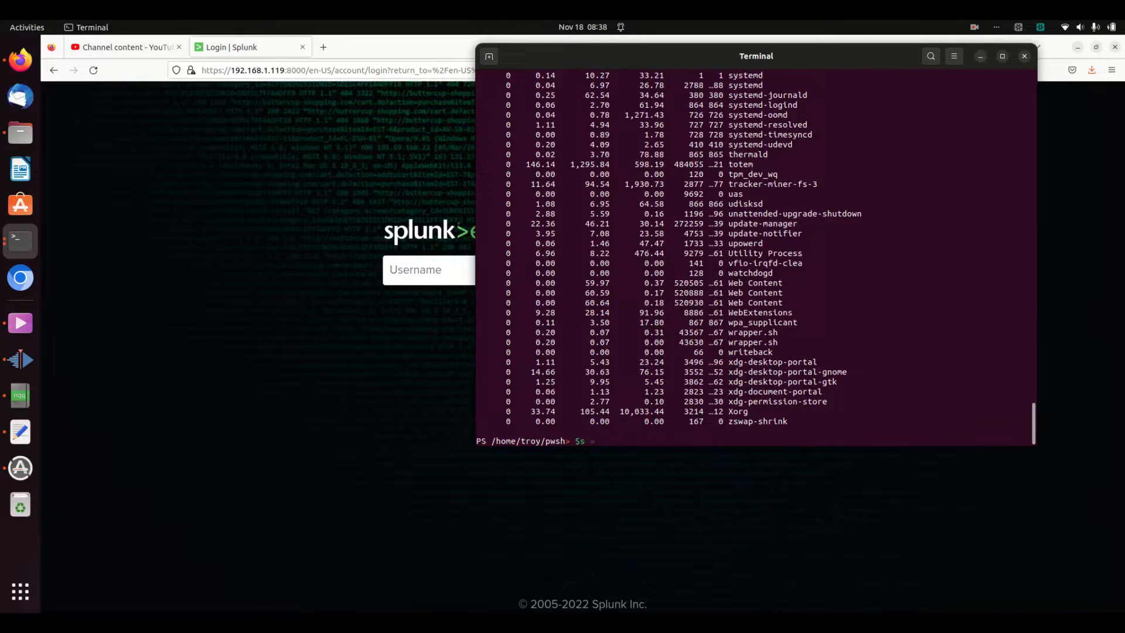
Store Get-Process in $s and tab-complete $s. to show its members
text(ge)
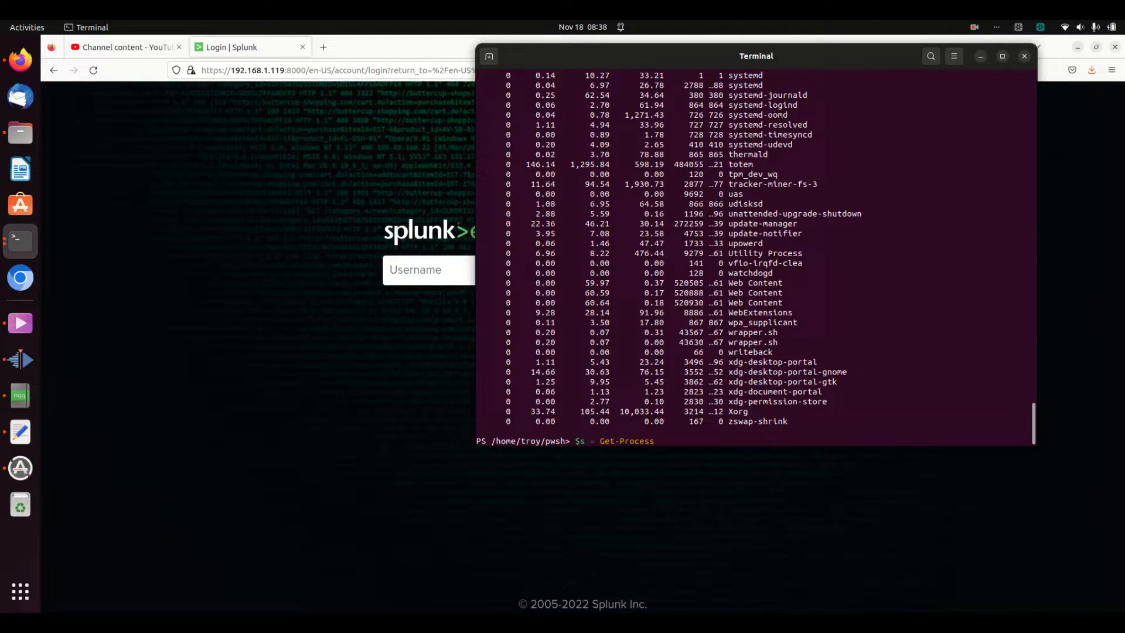
key(Return)
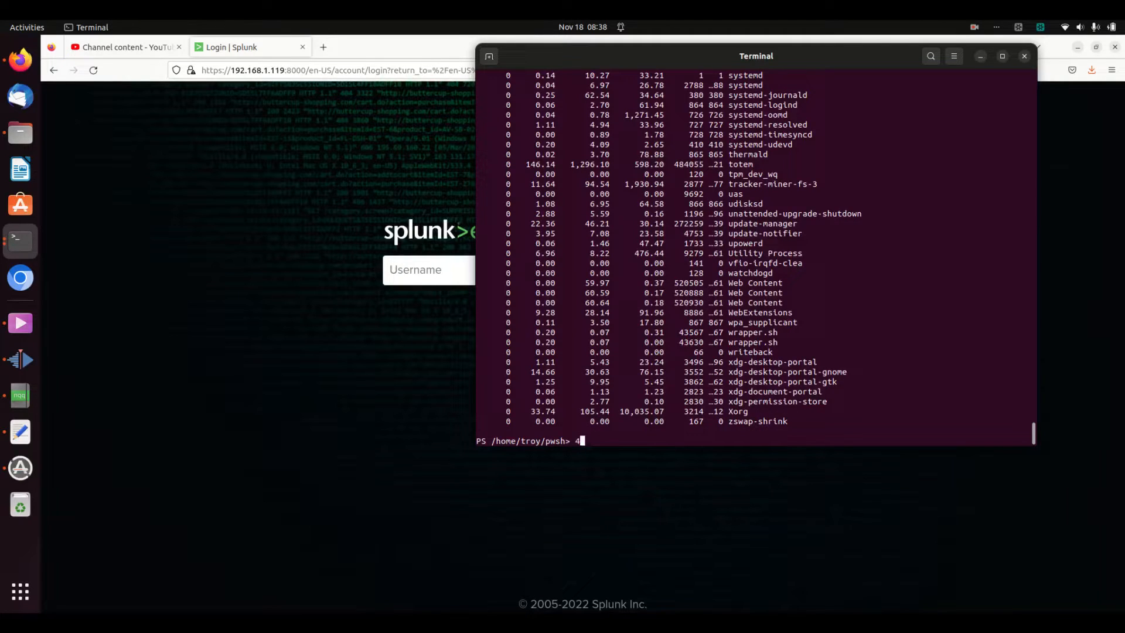
text($s.)
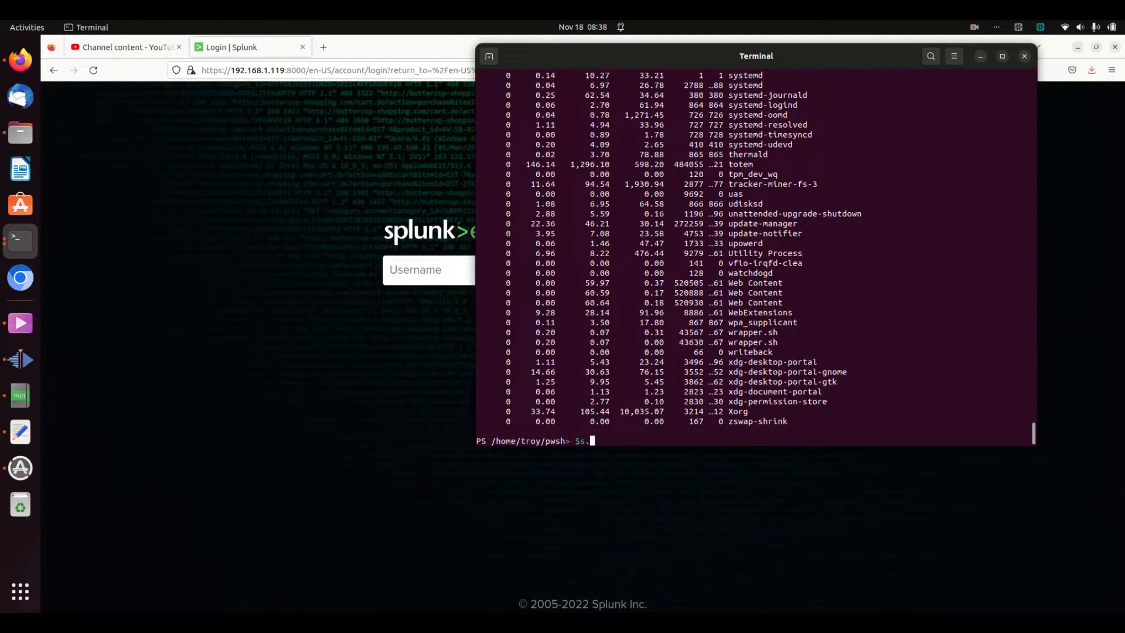
key(Tab)
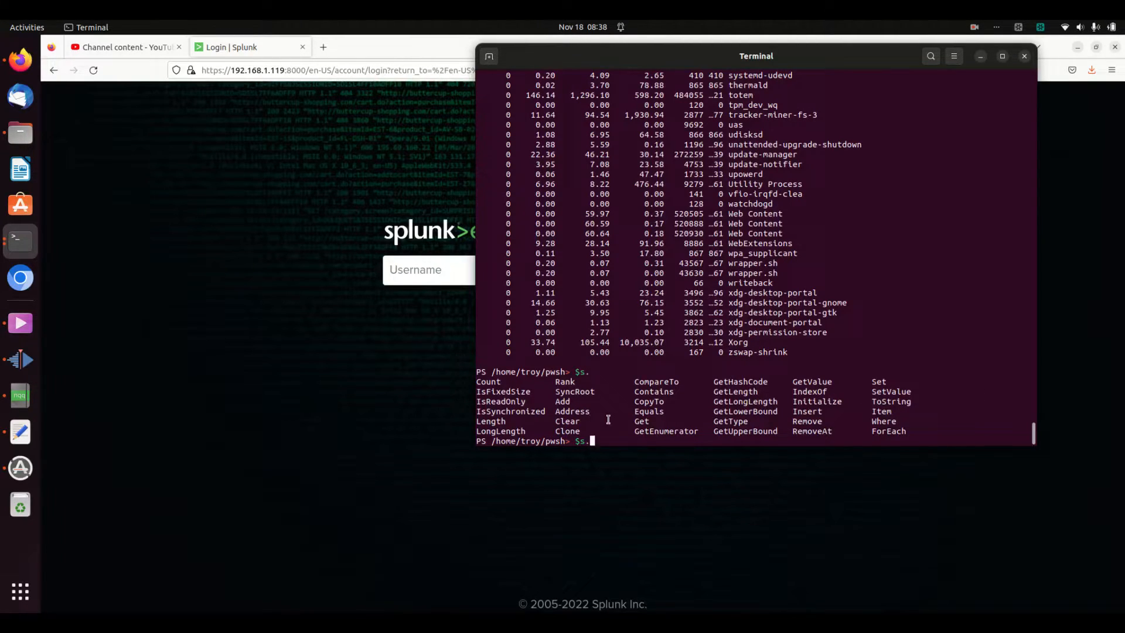
Run $s.Name to print only the process names
text(Name)
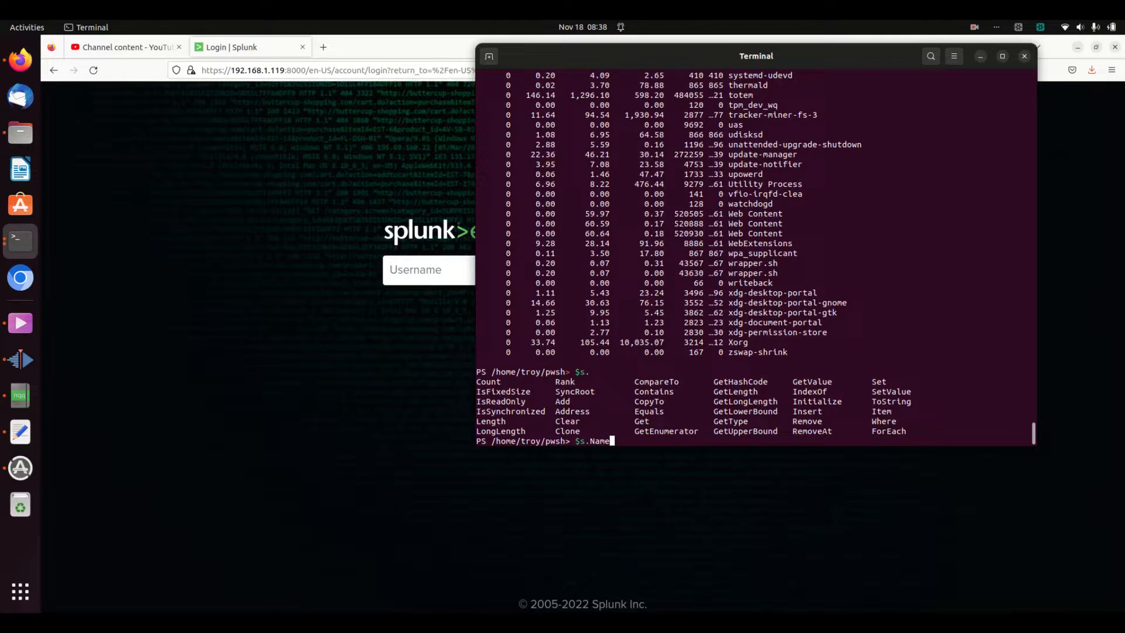
key(Return)
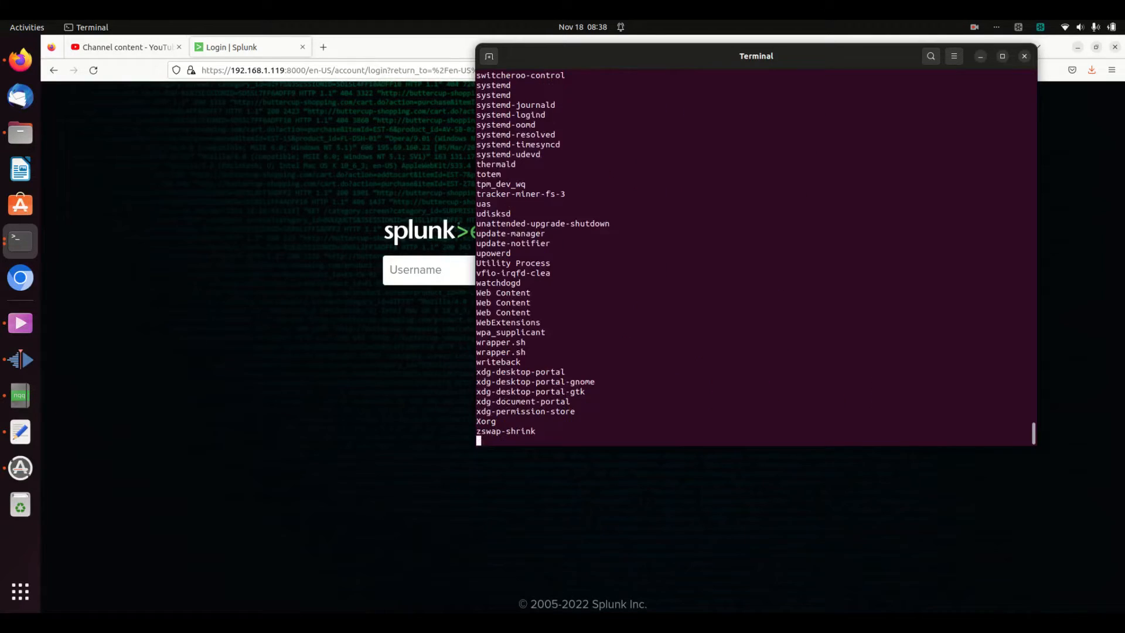
scroll(up, 3)
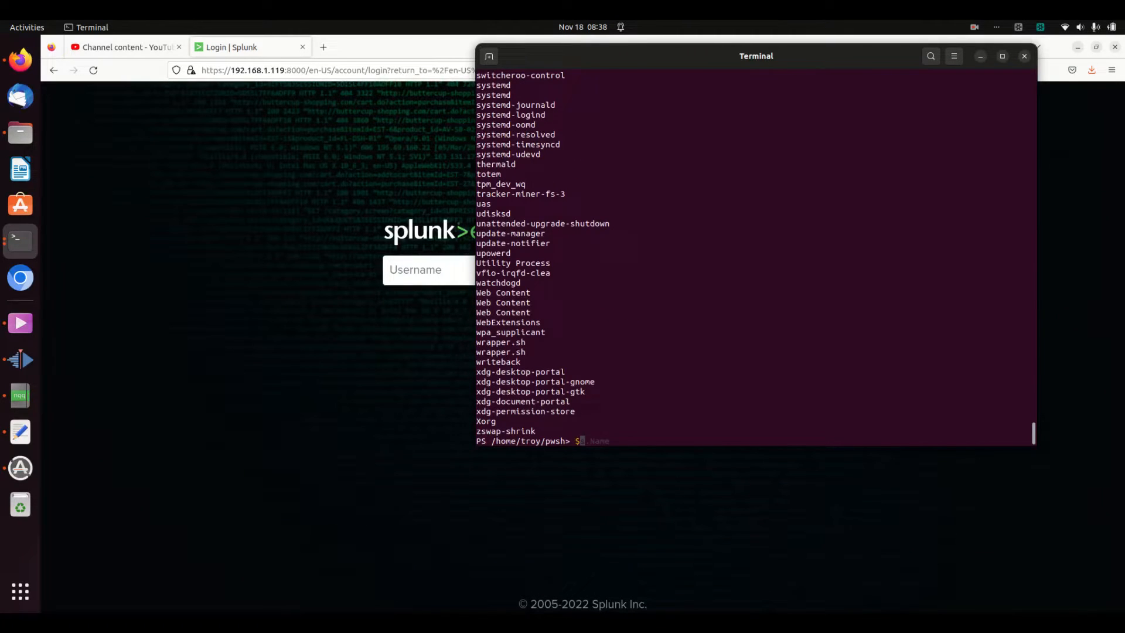
text($$.c)
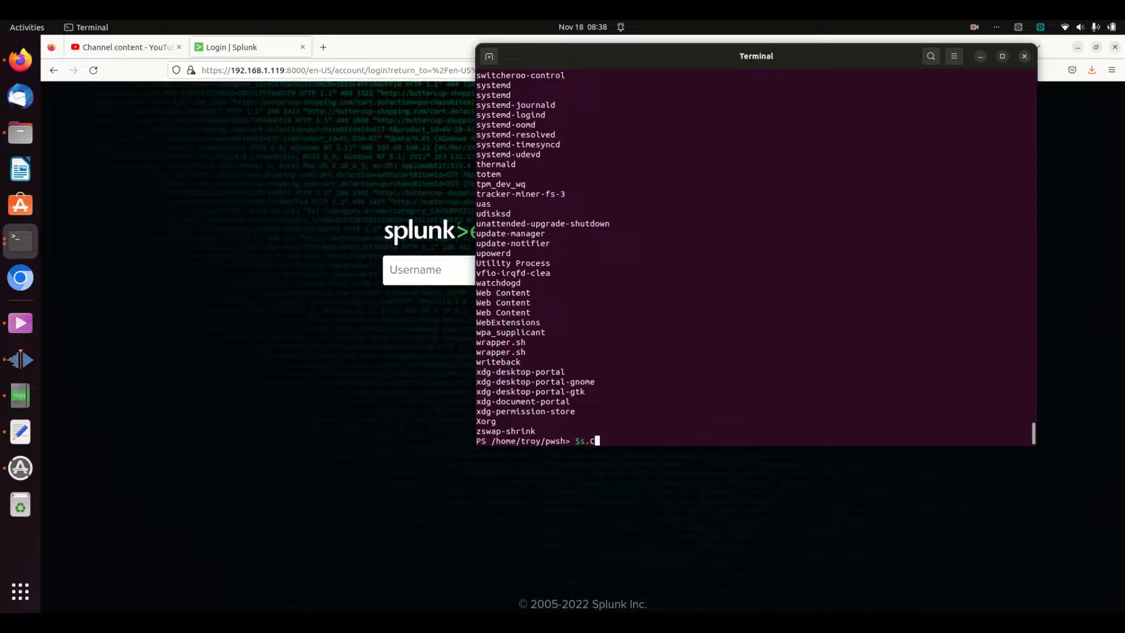
Run $s.CPU to print the CPU time of every process
text(PU)
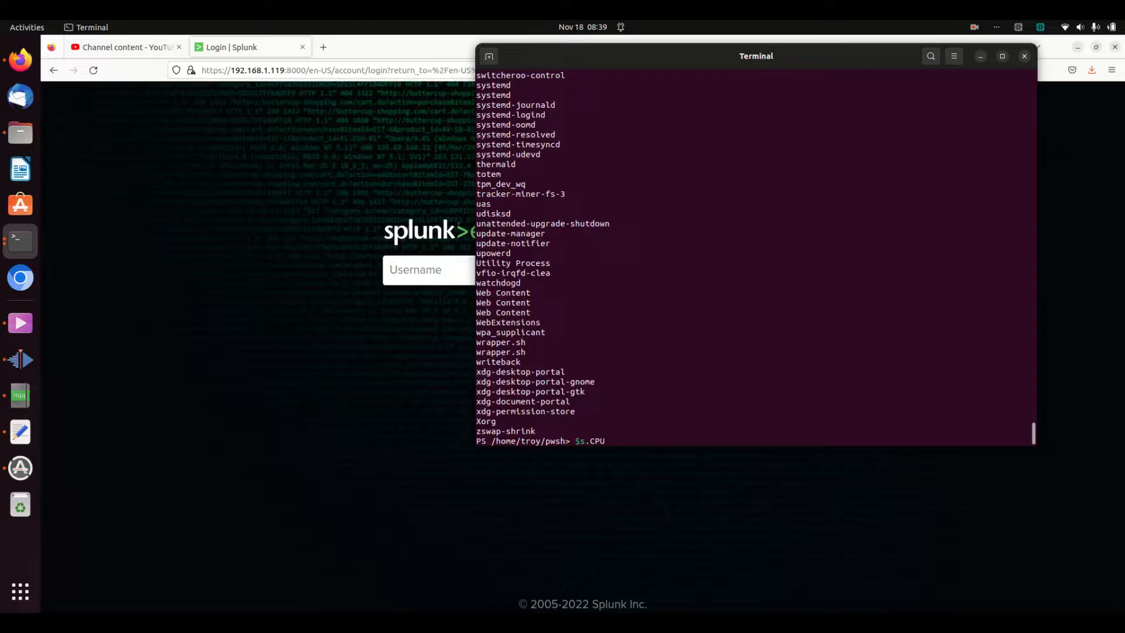
key(Return)
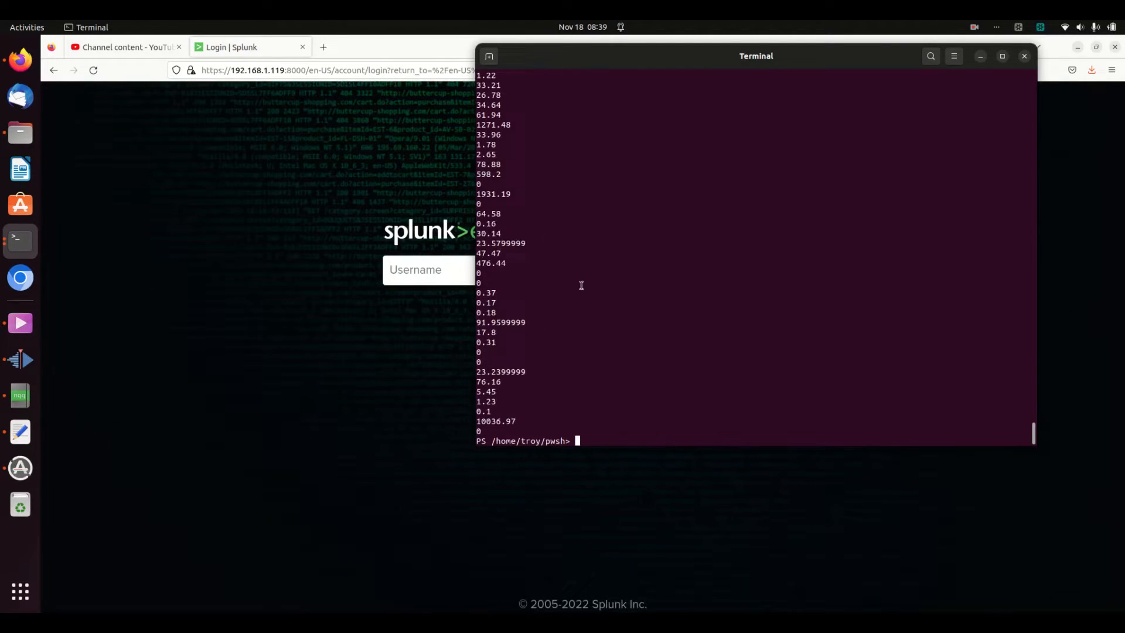
text($sCPU)
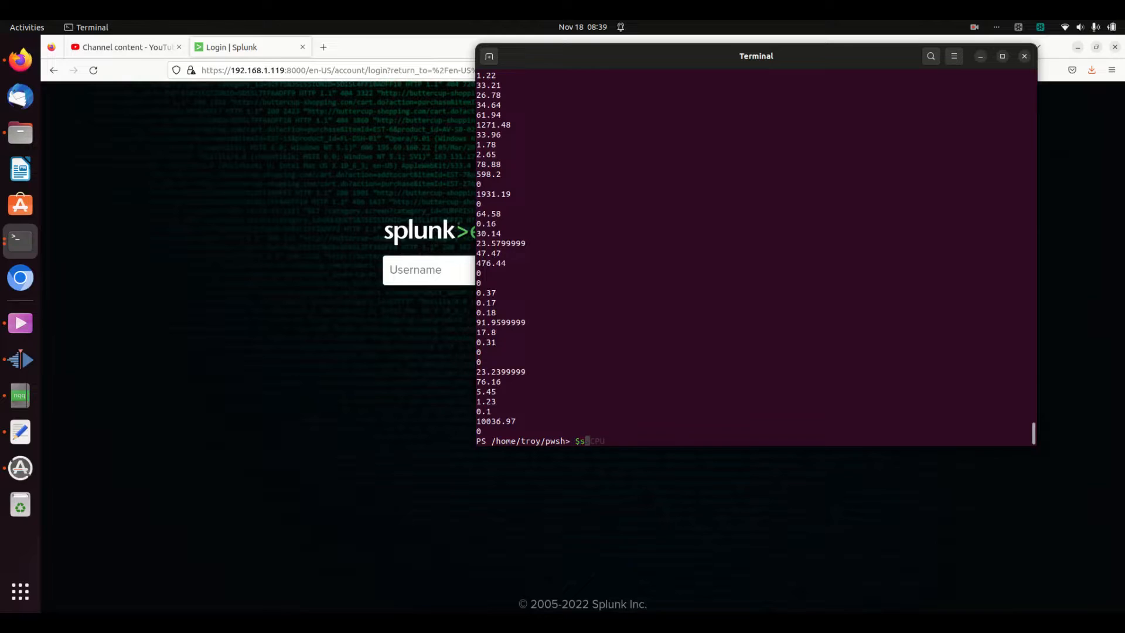
Pipe $s to Select-Object name to list just the process names
text(| get-p)
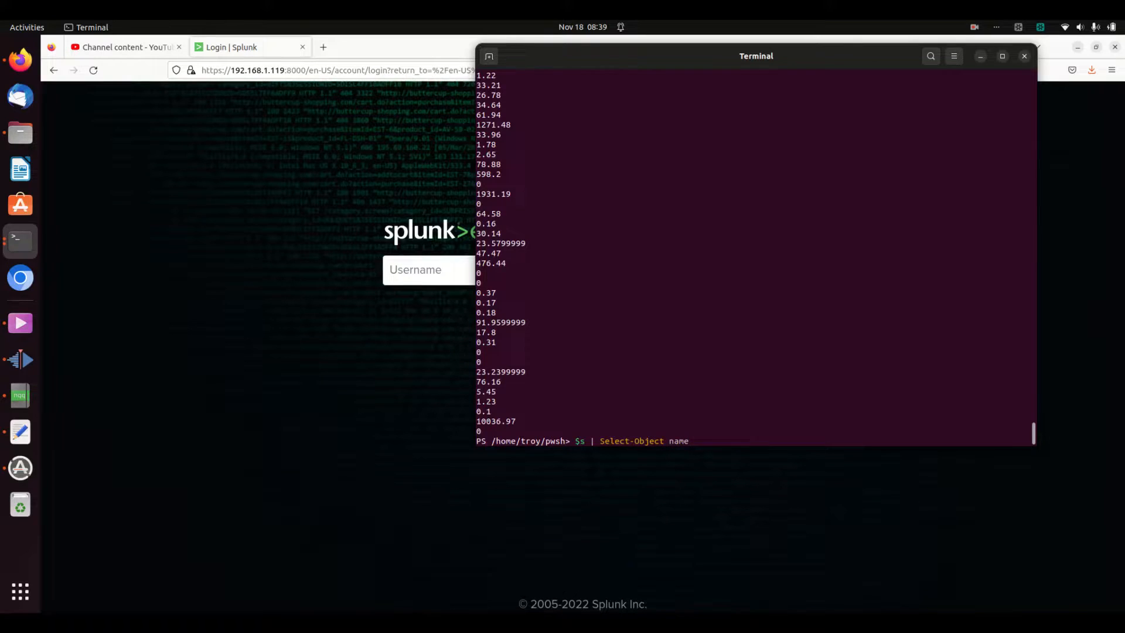
key(Return)
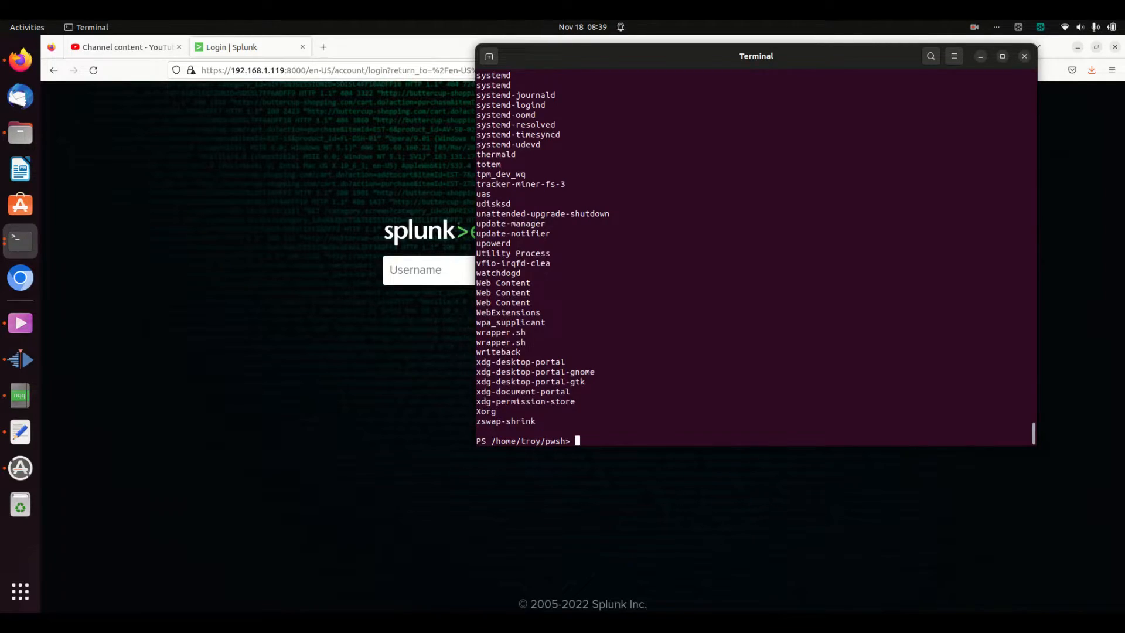
text($s)
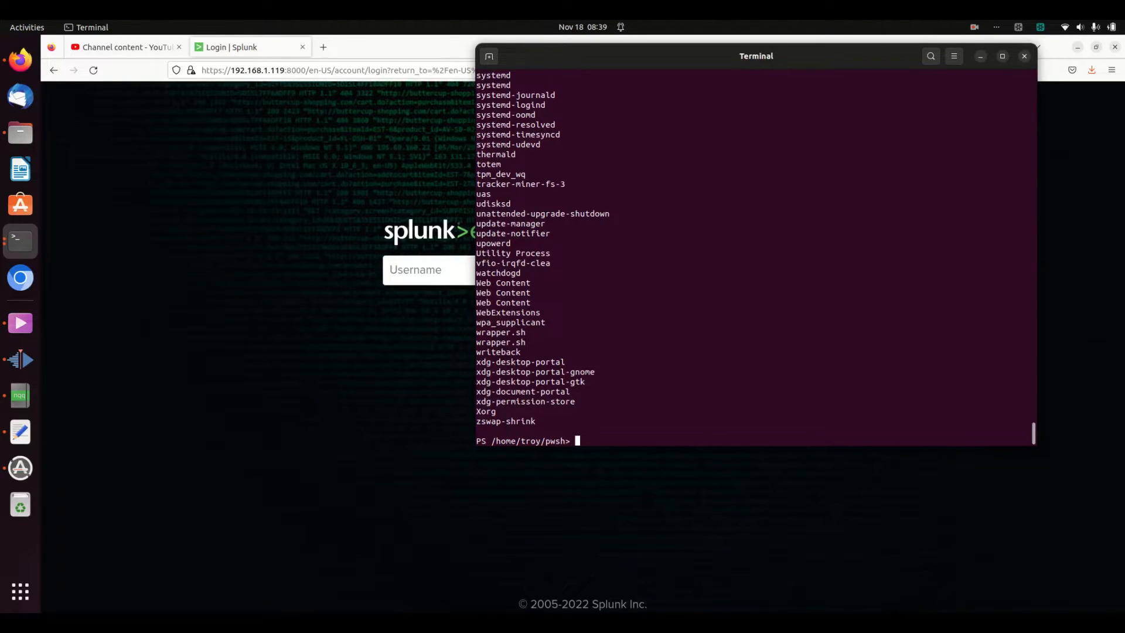
text($s | Select-Object name)
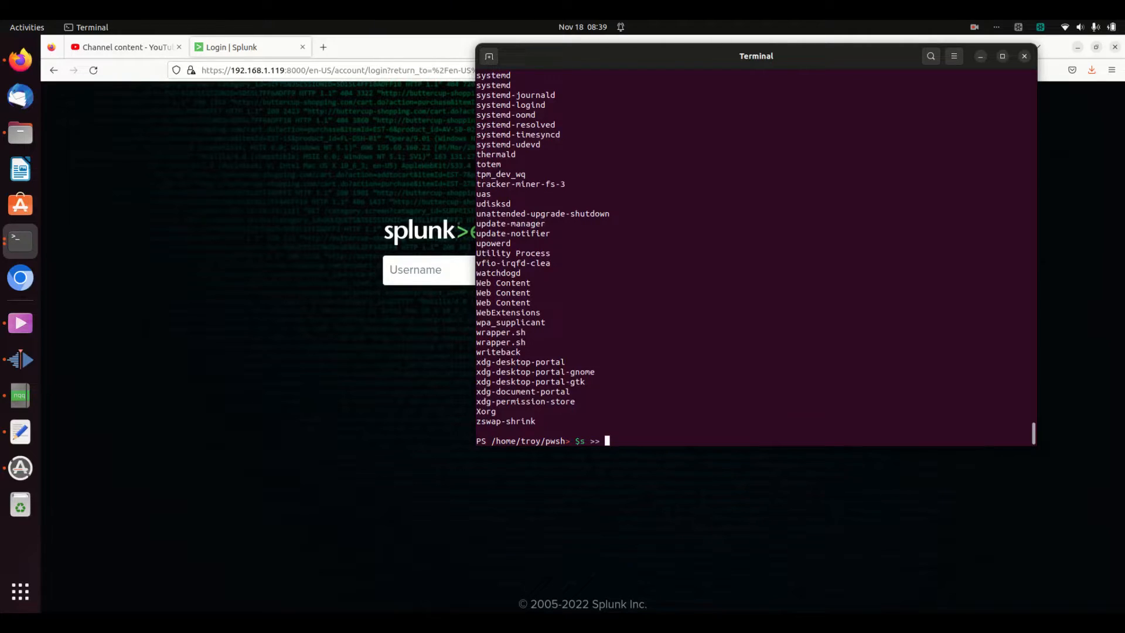
Append the process list in $s to bashtextfile.txt
text(bash)
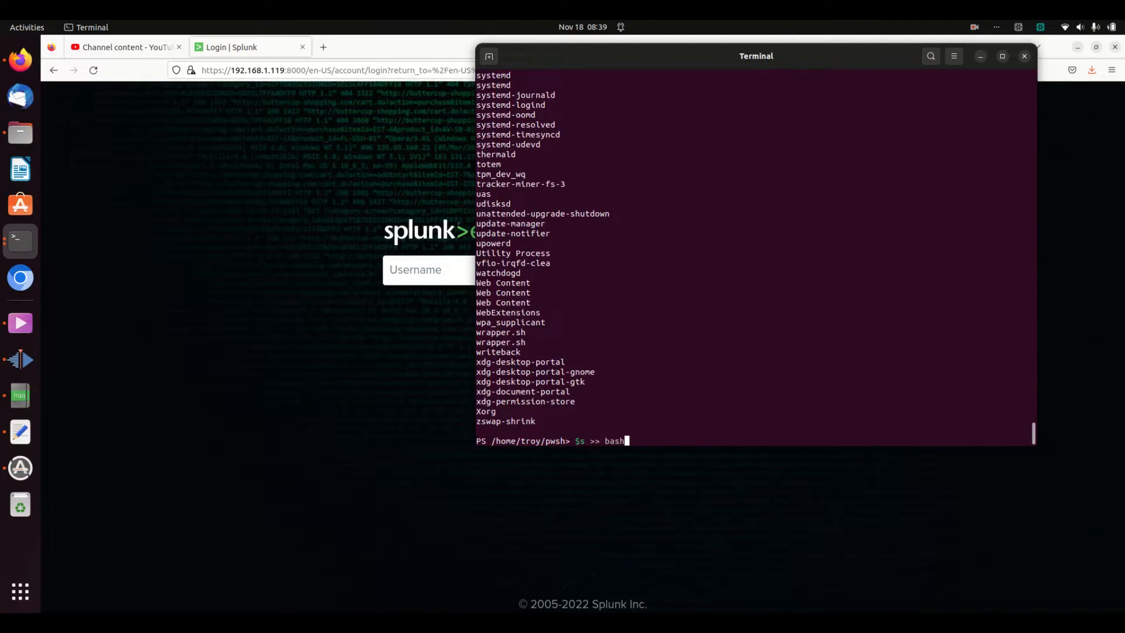
text(text)
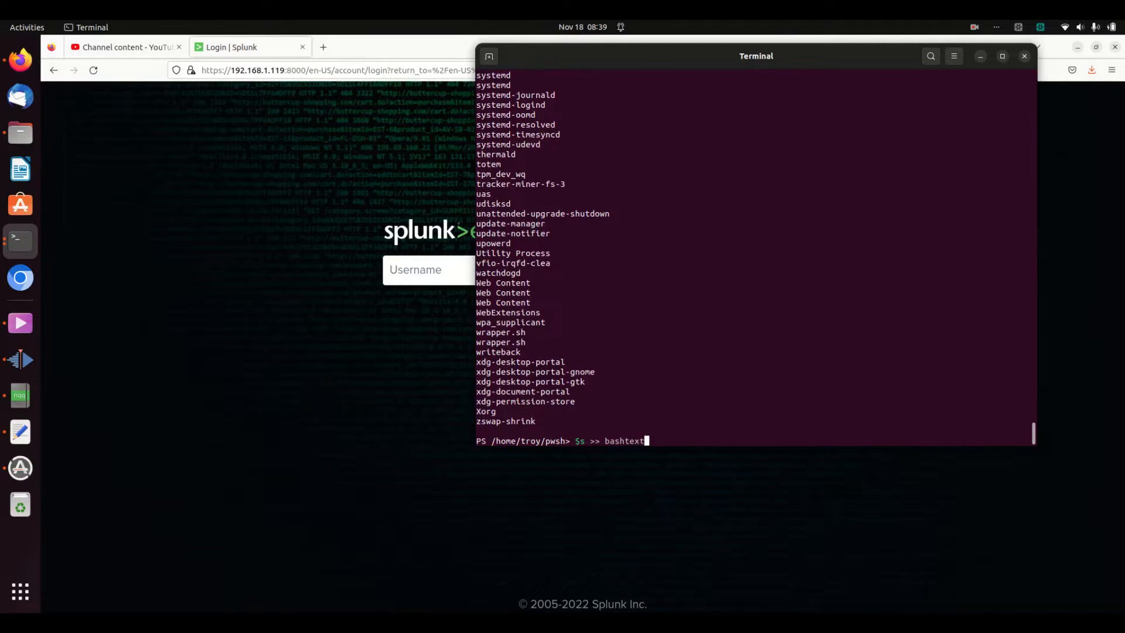
text(file.txt)
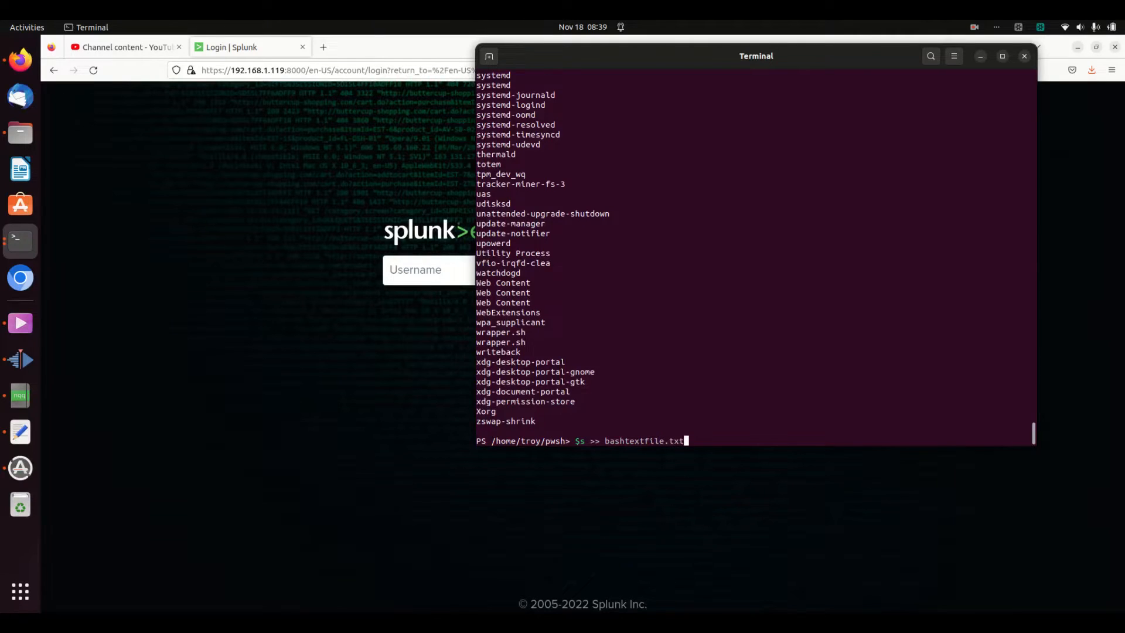
key(Return)
text(ls)
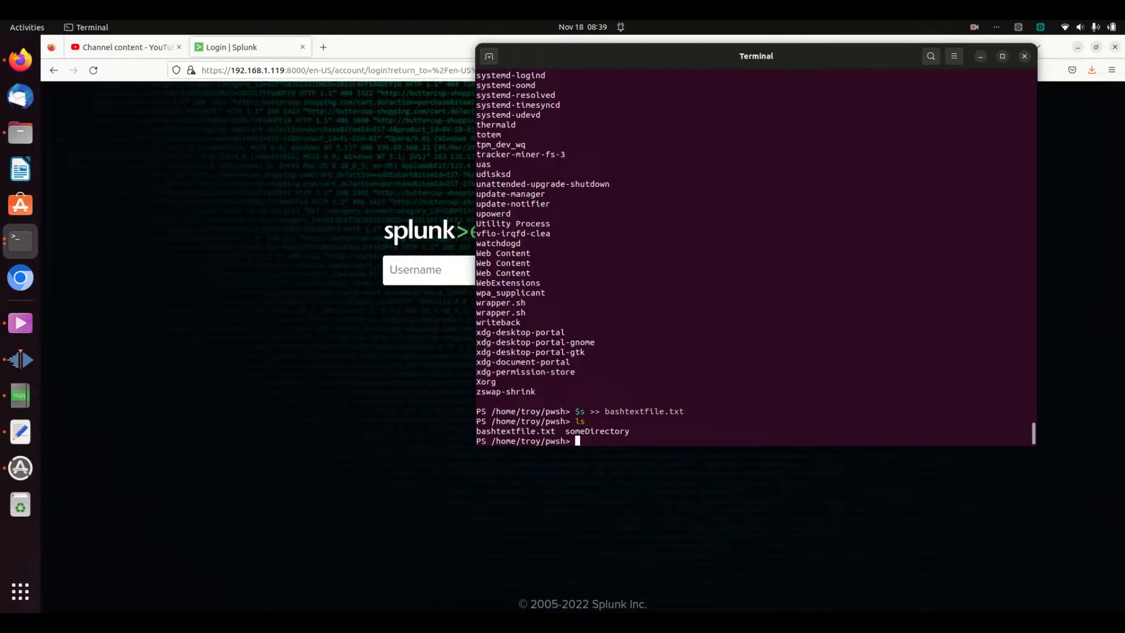
Display bashtextfile.txt with cat and scroll through its process table
text(cat ba)
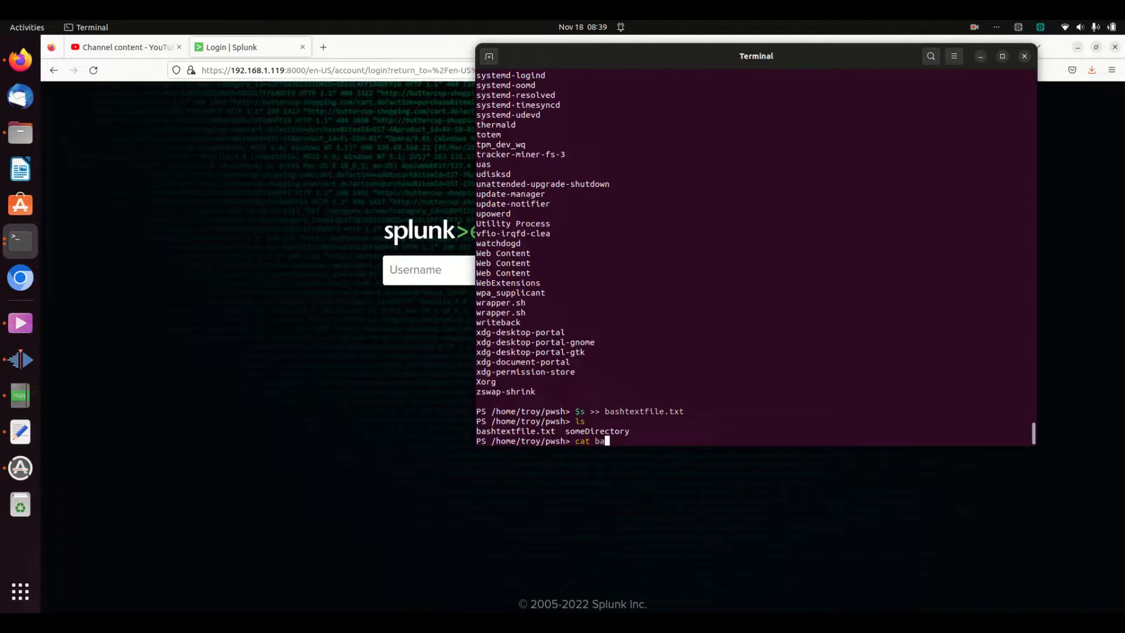
key(Return)
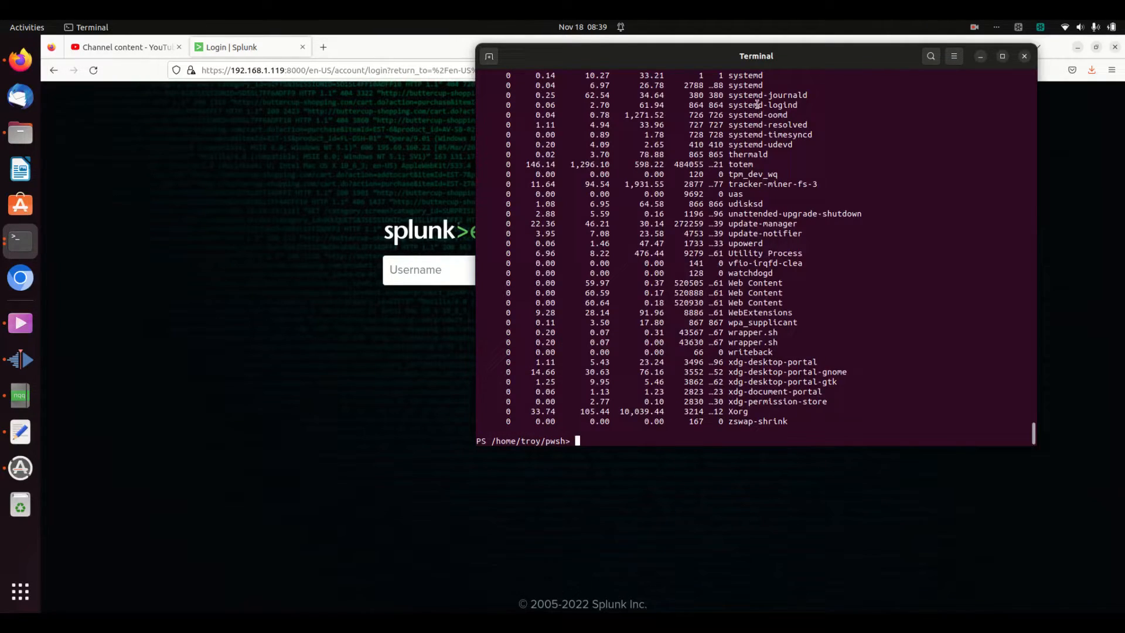
scroll(up, 3)
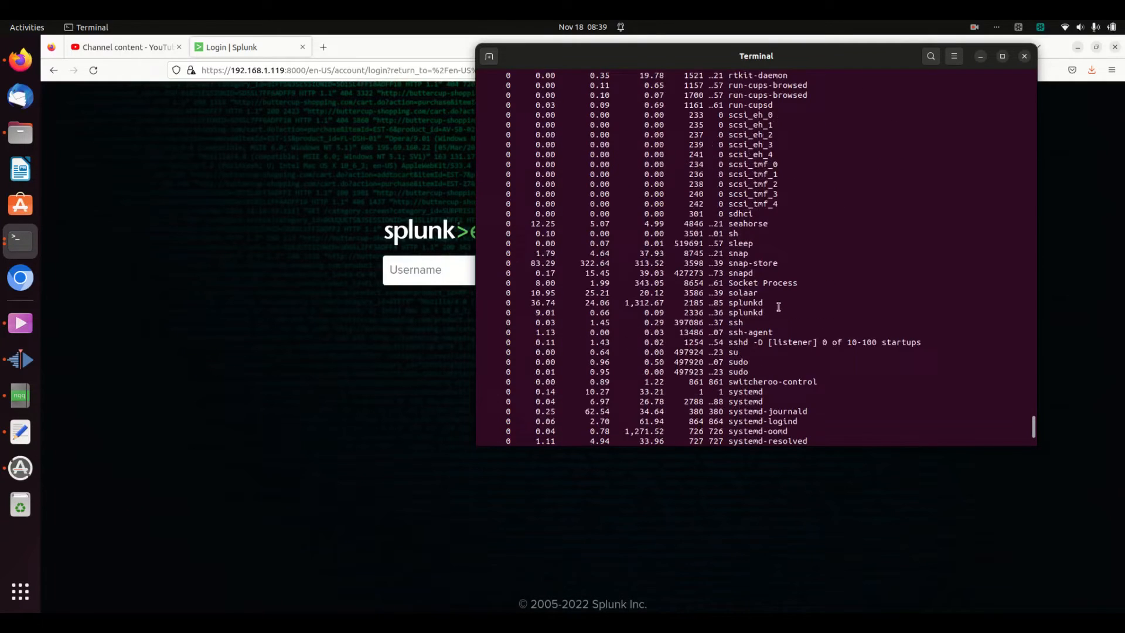
scroll(down, 3)
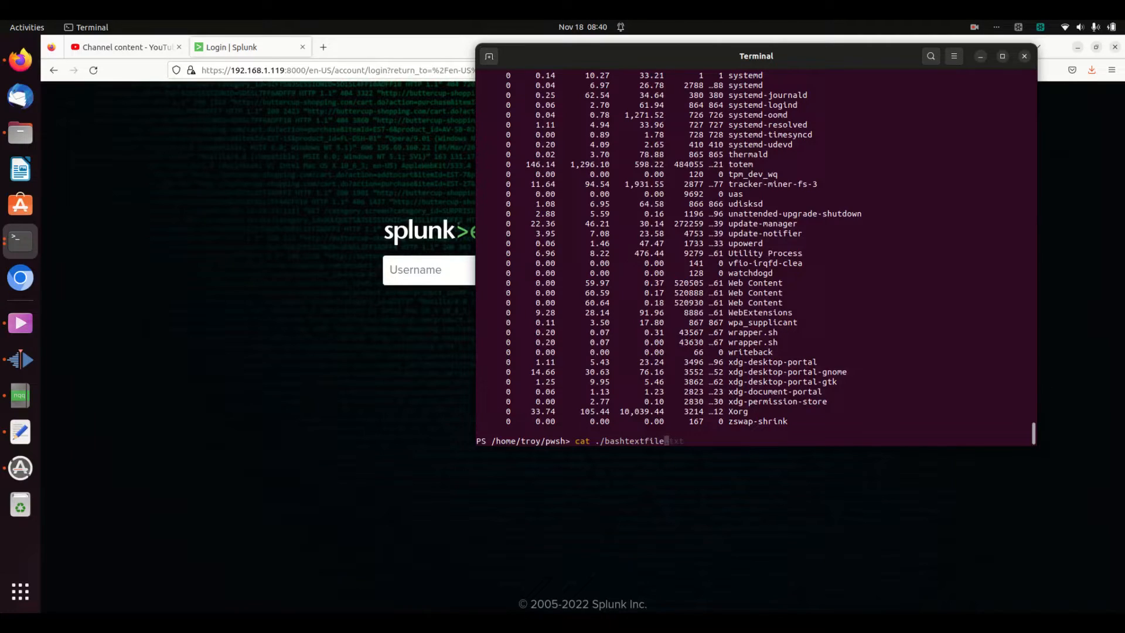
Export $s with Export-Csv to myCsvOfProcesses.csv
text($s >> bashtextfile.txt)
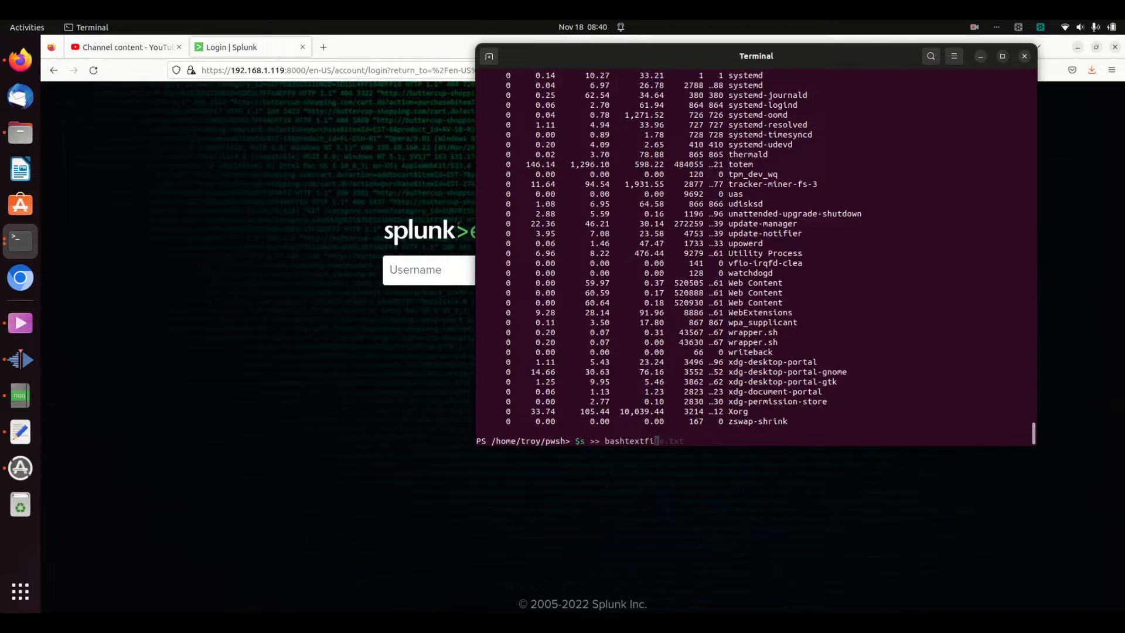
text(| ex)
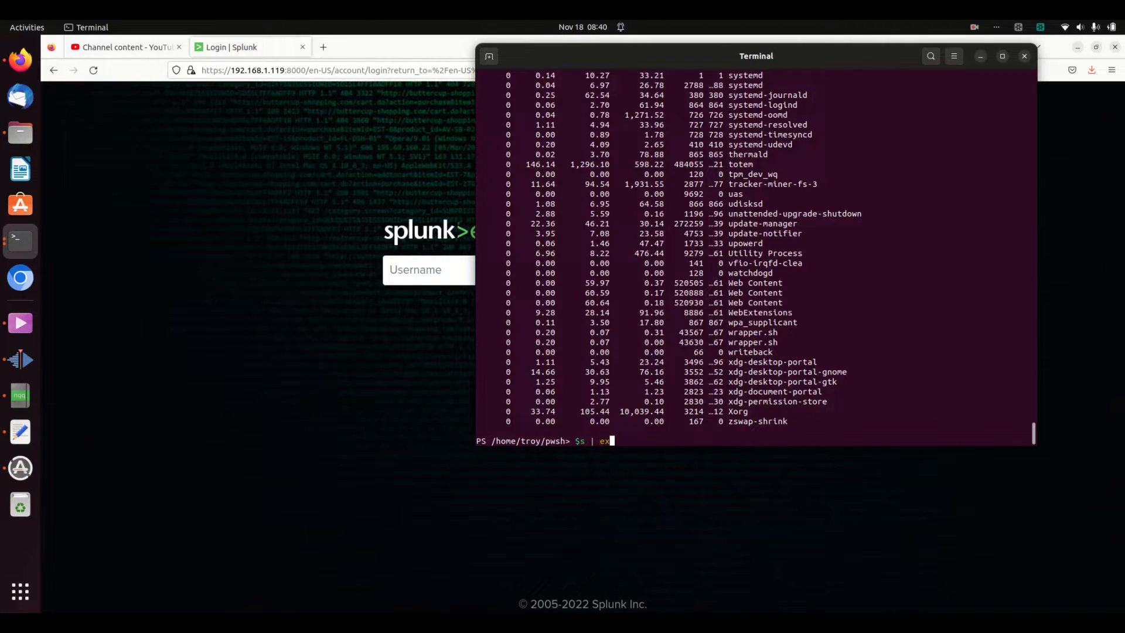
text(Export-Csv)
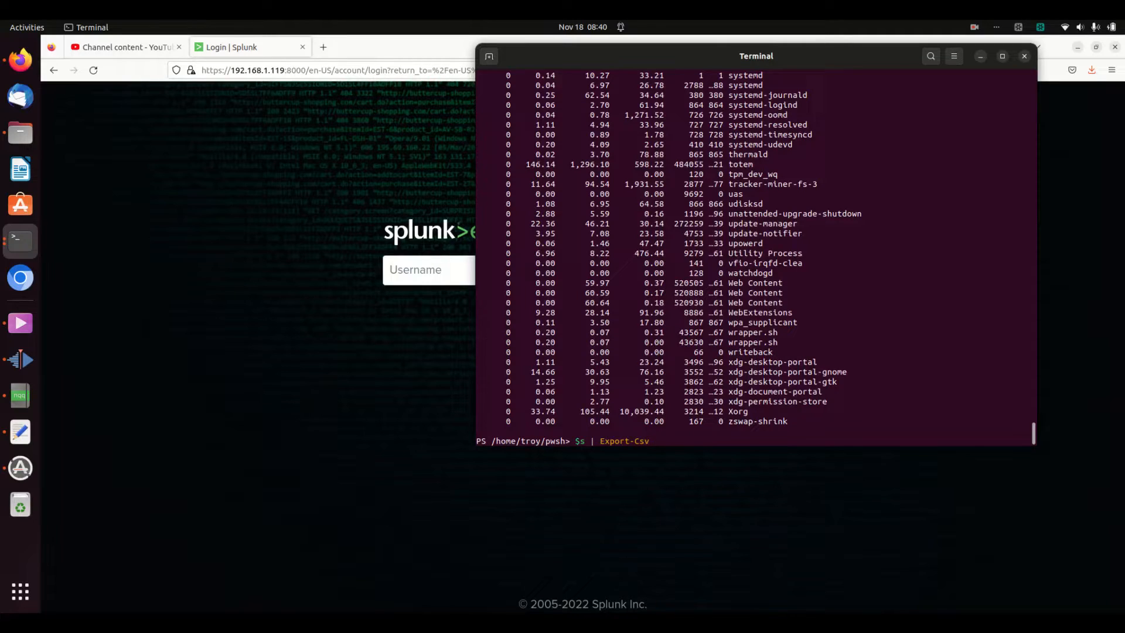
text(myCsv.)
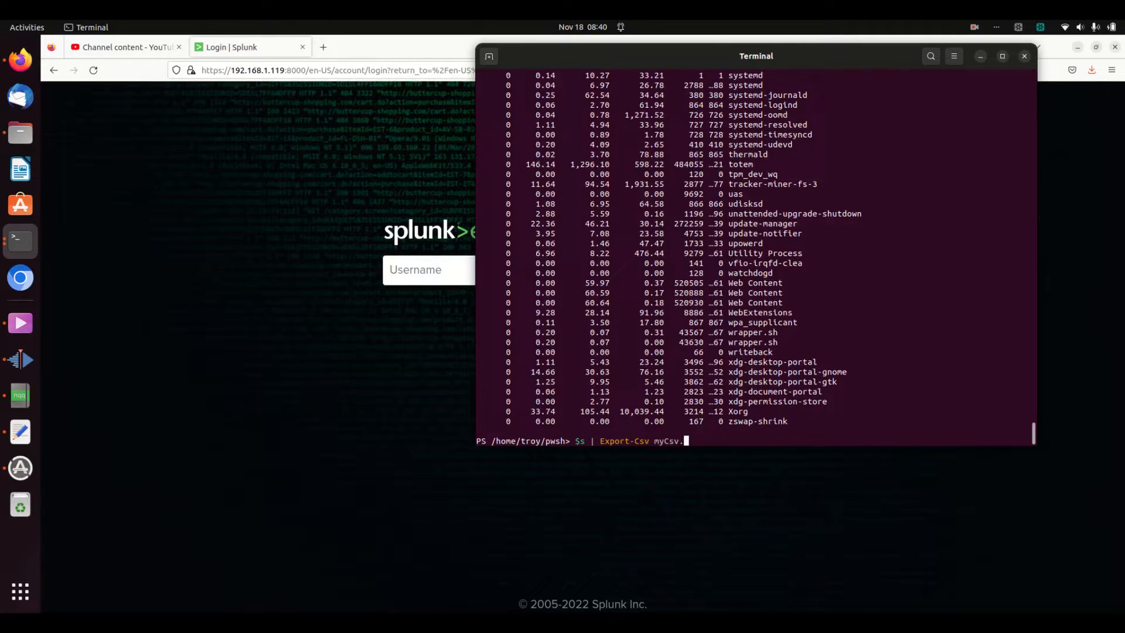
text(OfProcesses)
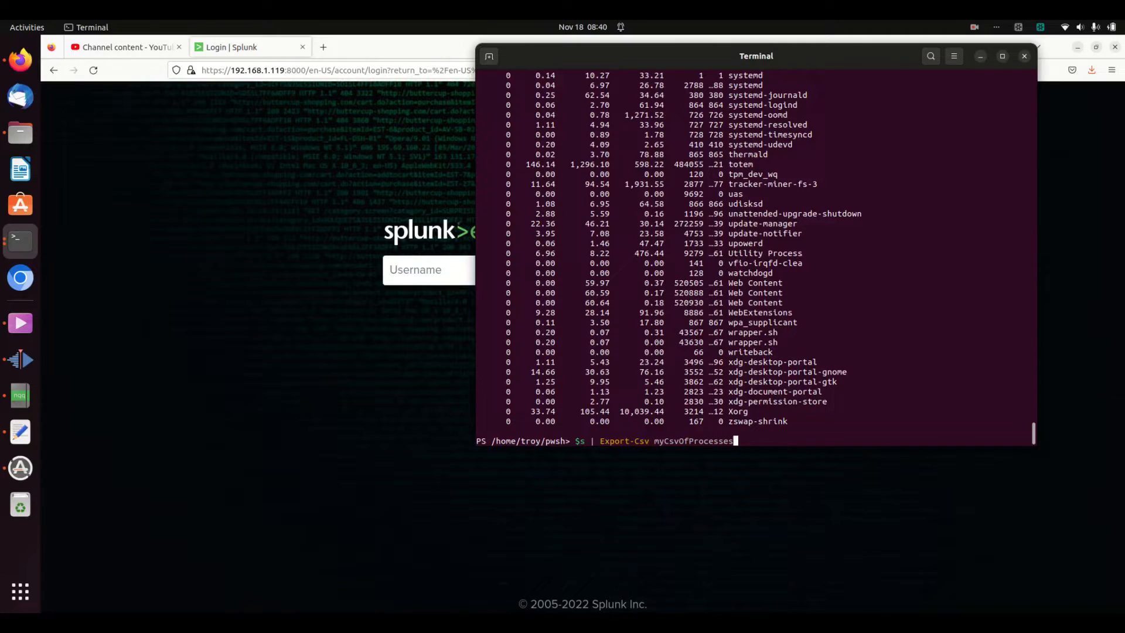
text(.csv)
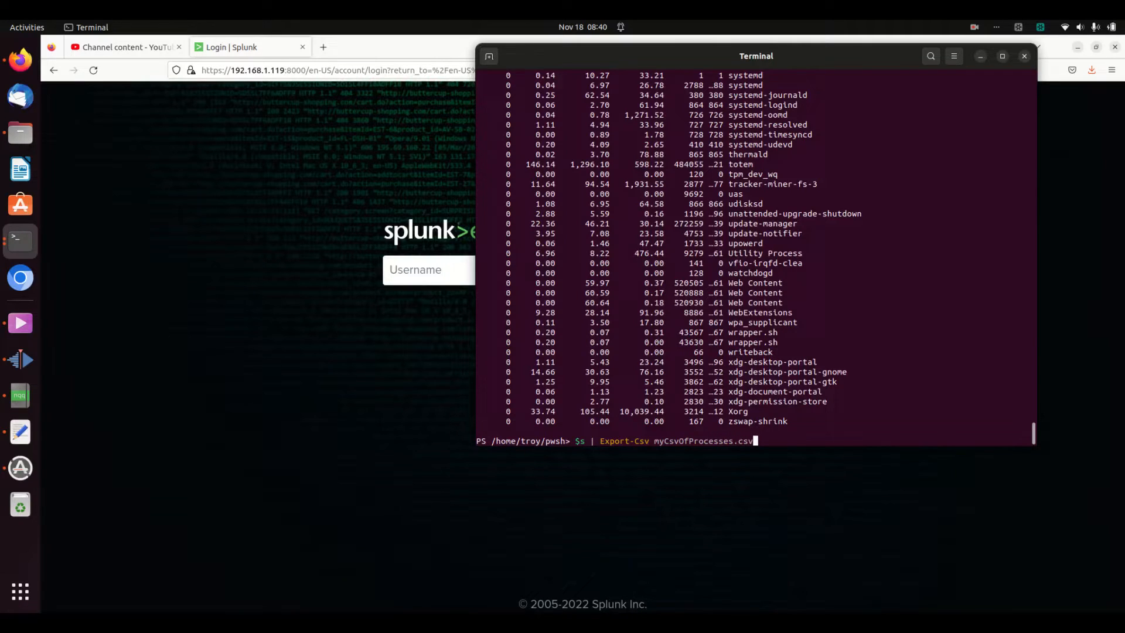
key(Return)
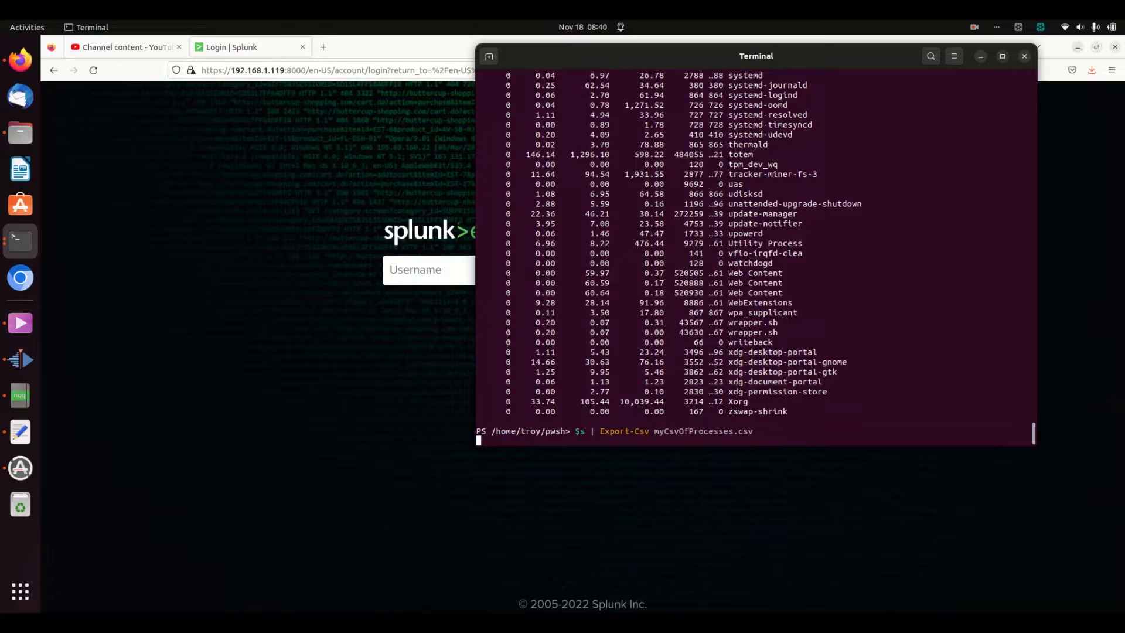
List the folder and cat myCsvOfProcesses.csv to show its comma-separated contents
text(ls)
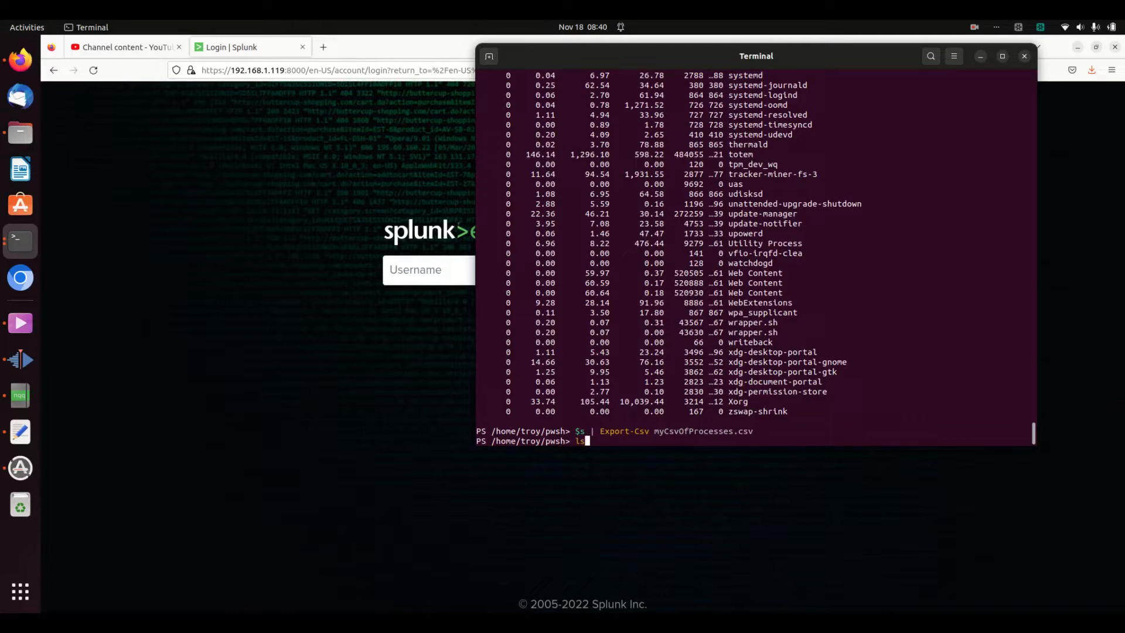
key(Return)
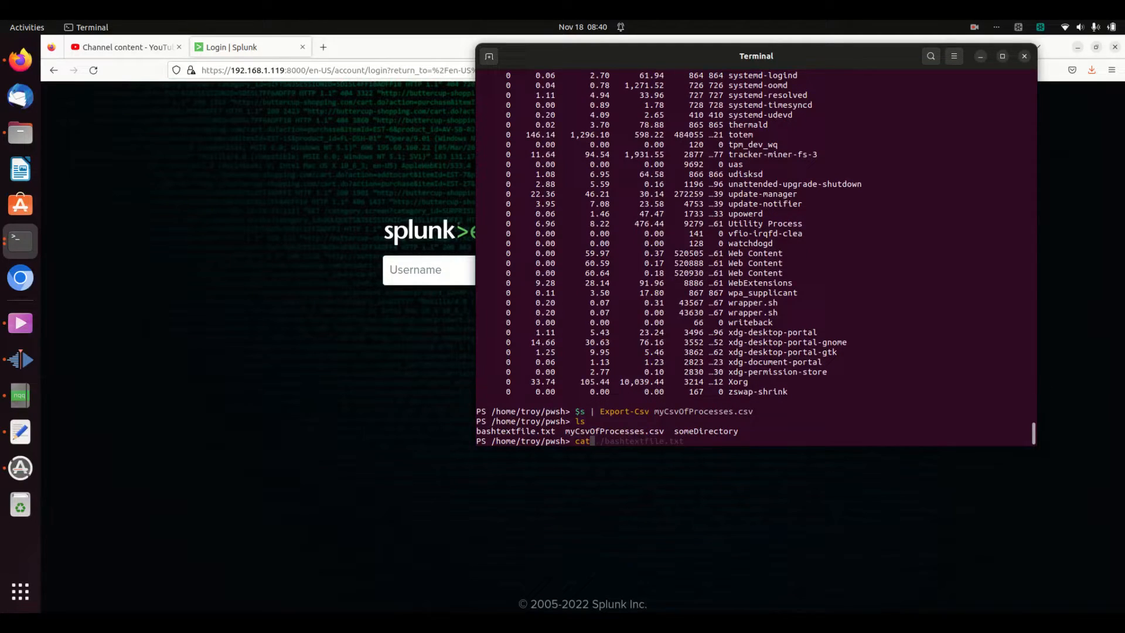
text( ./myCsvOfProcesses.csv)
key(Return)
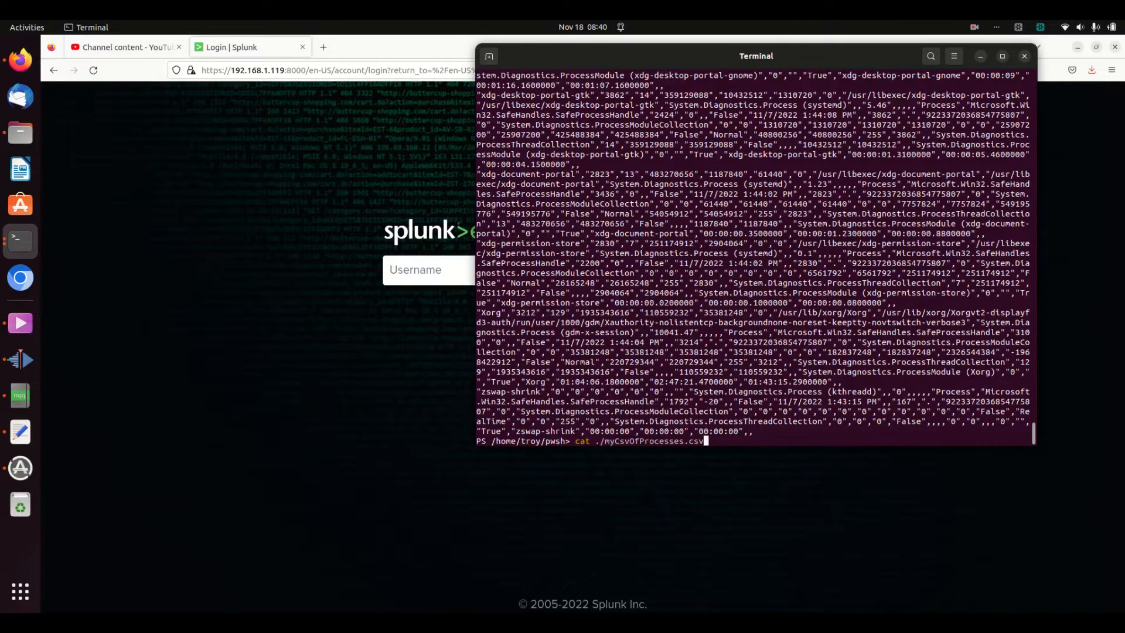
key(Return)
text($s |)
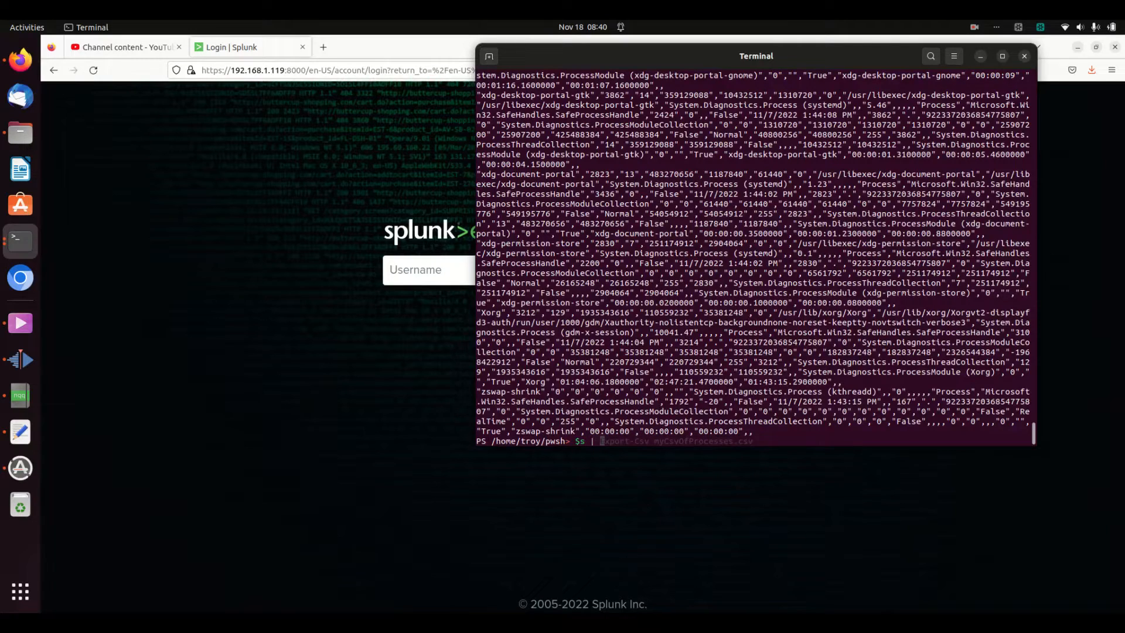
Compose the $s | ConvertTo-Json command with an output file name
text(converto-js)
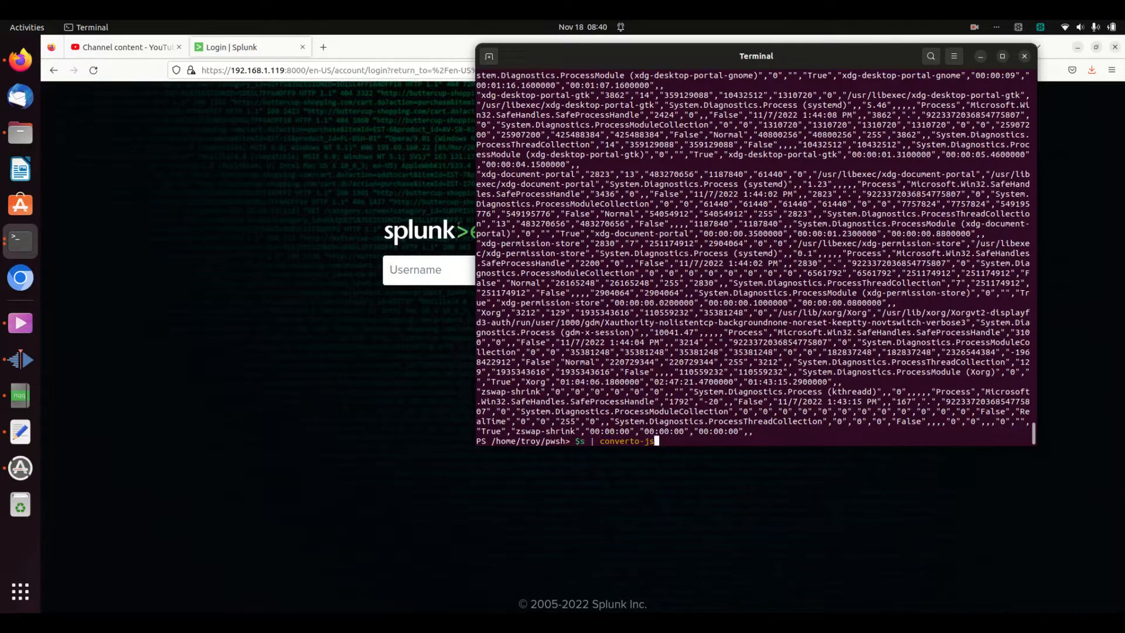
key(Backspace)
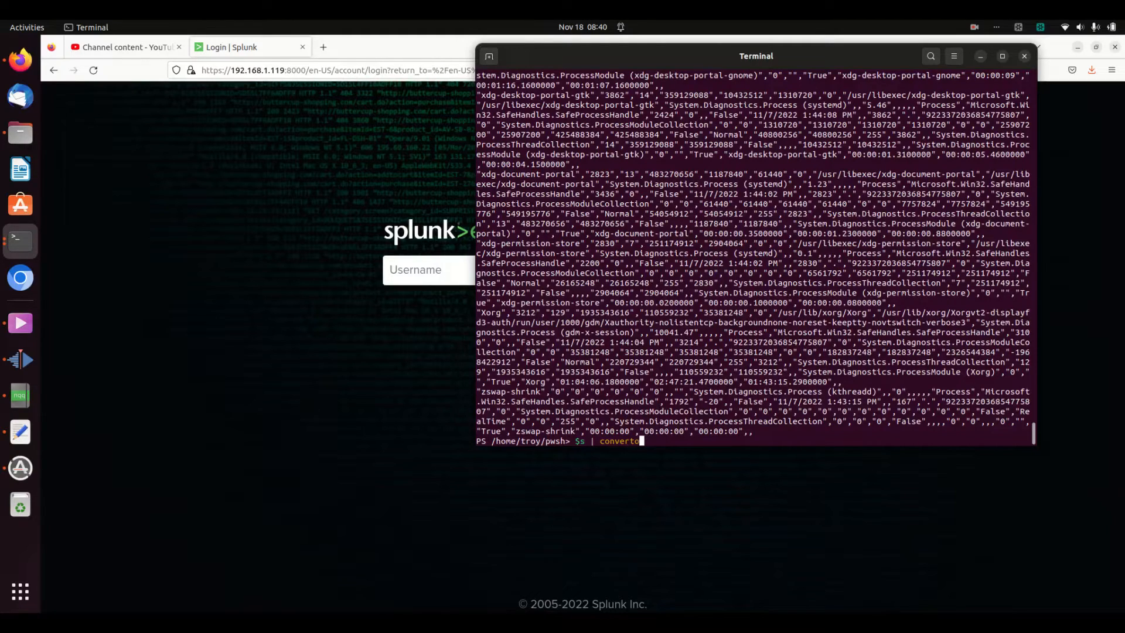
text(ConvertTo-js)
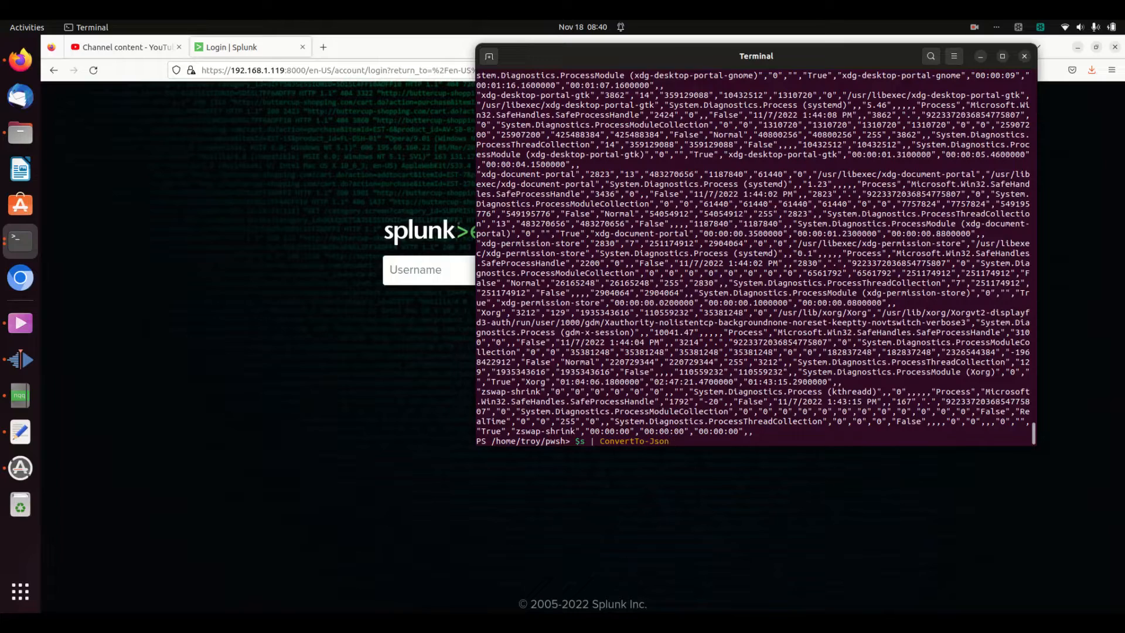
text(myj)
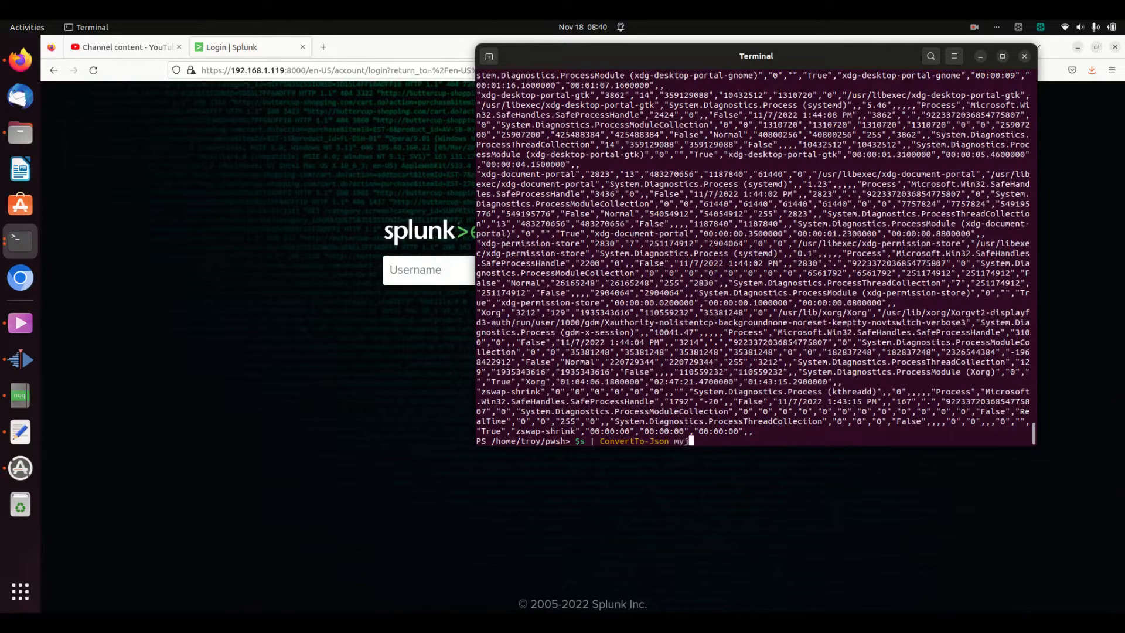
text(son.json)
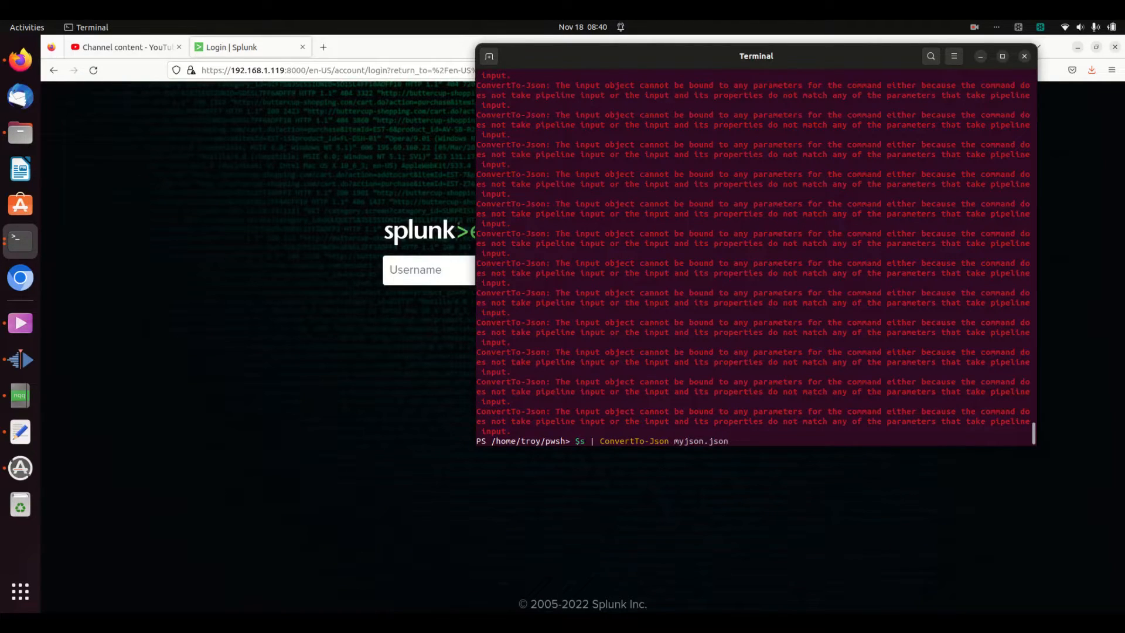
text(.txt)
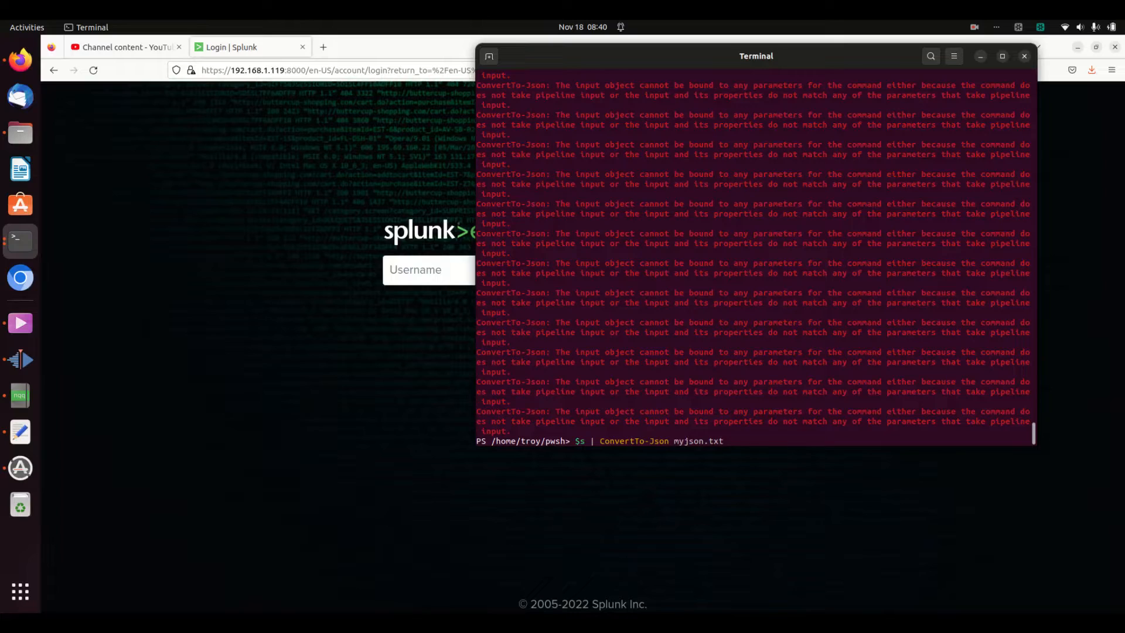
Correct the file name to someJson.json and append the JSON output to it
key(BackSpace)
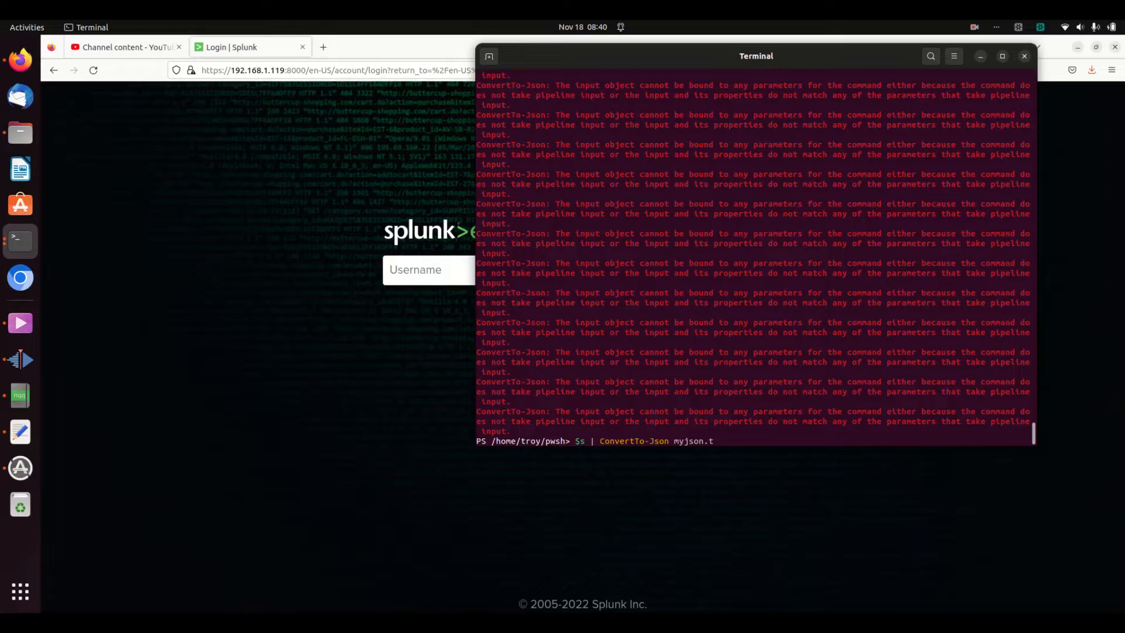
text(son)
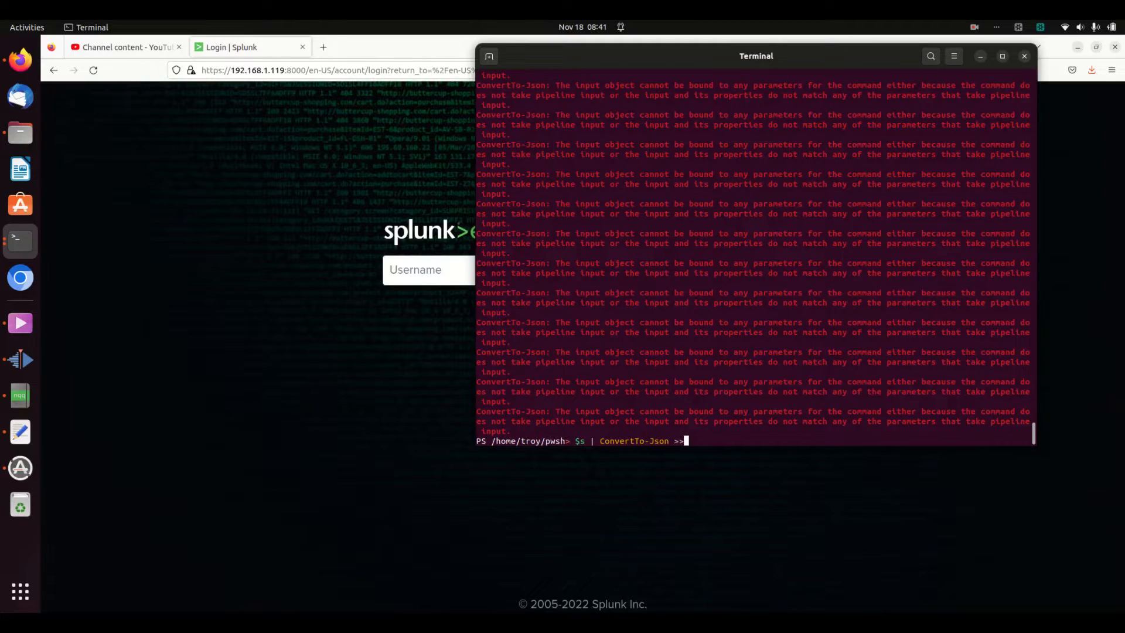
text(some jso)
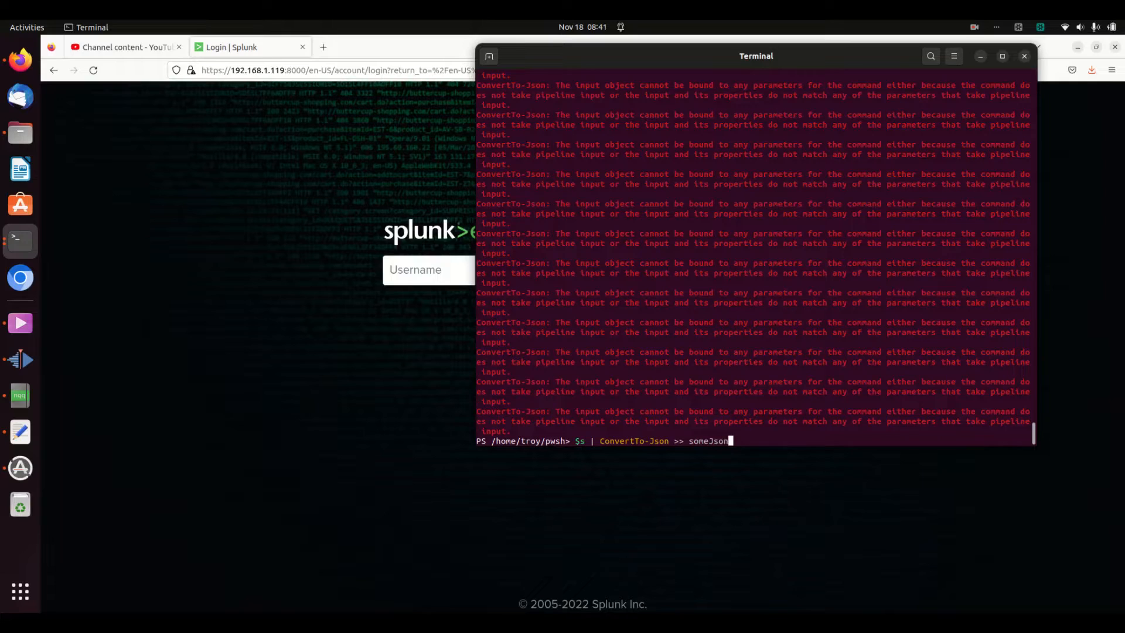
text(.json)
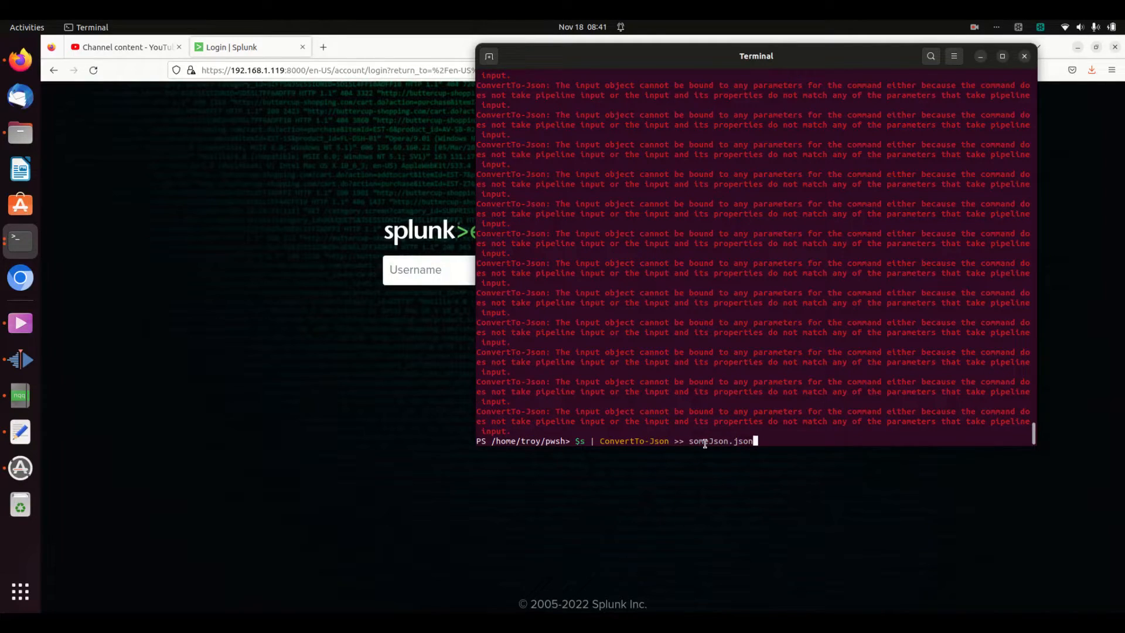
key(Return)
text(cat)
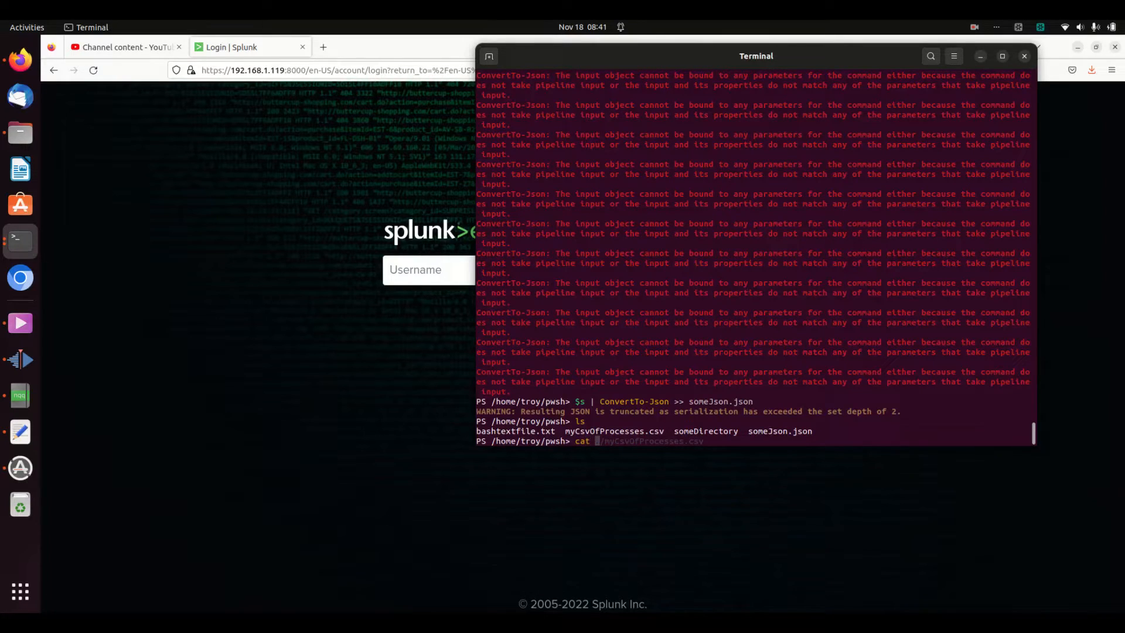
text(./someJson.json)
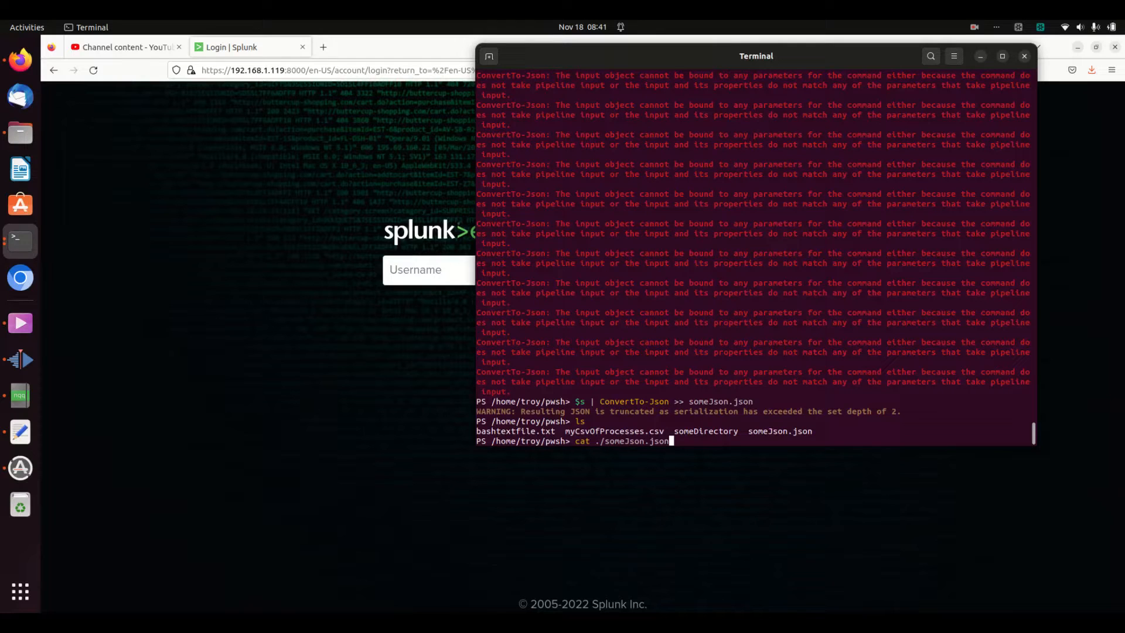
Print someJson.json with cat and scroll back through the exported process details
key(Return)
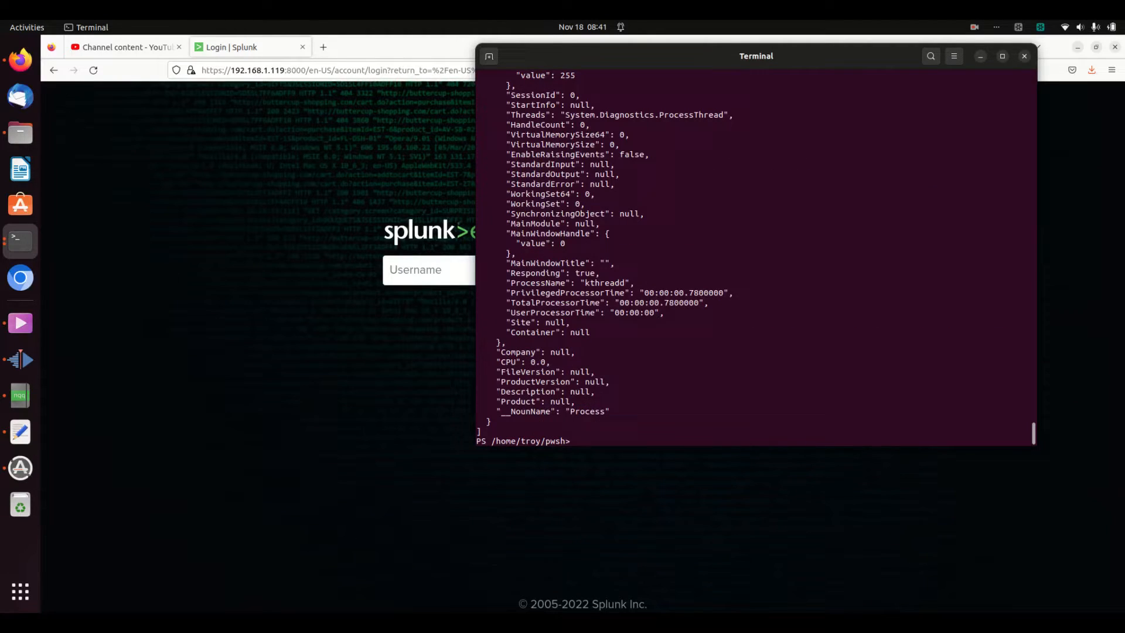
scroll(up, 3)
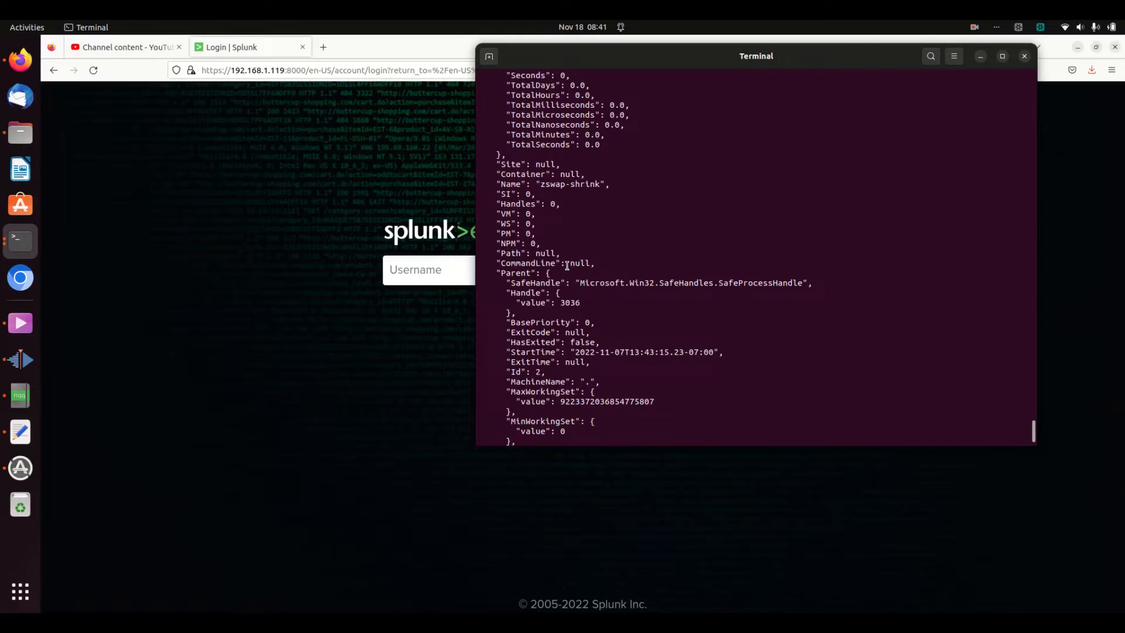
scroll(down, 3)
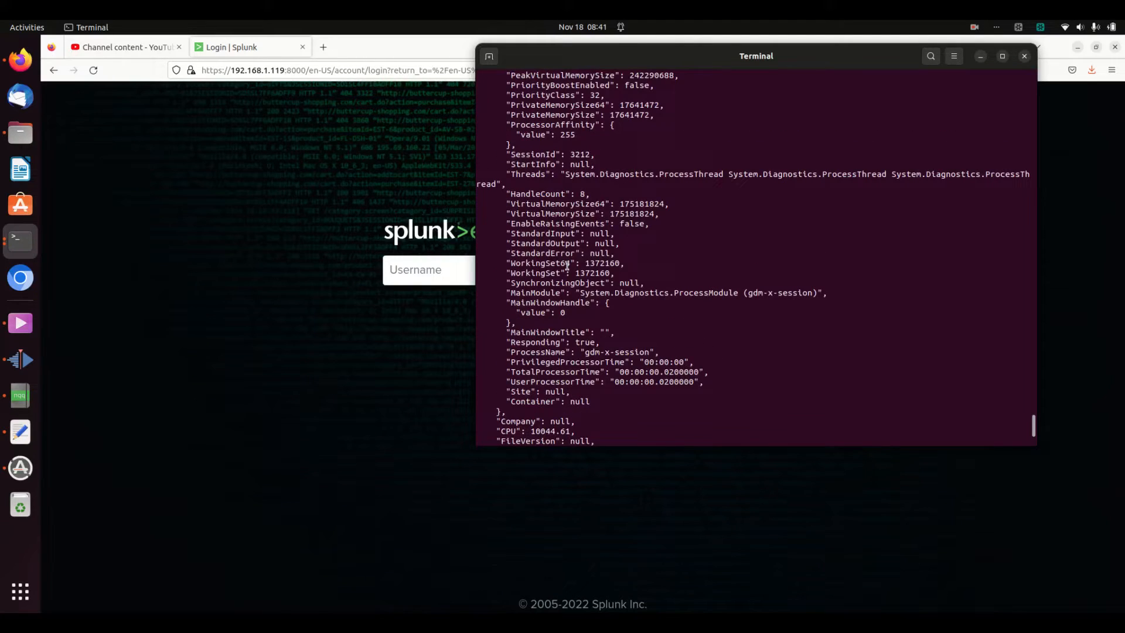
scroll(down, 3)
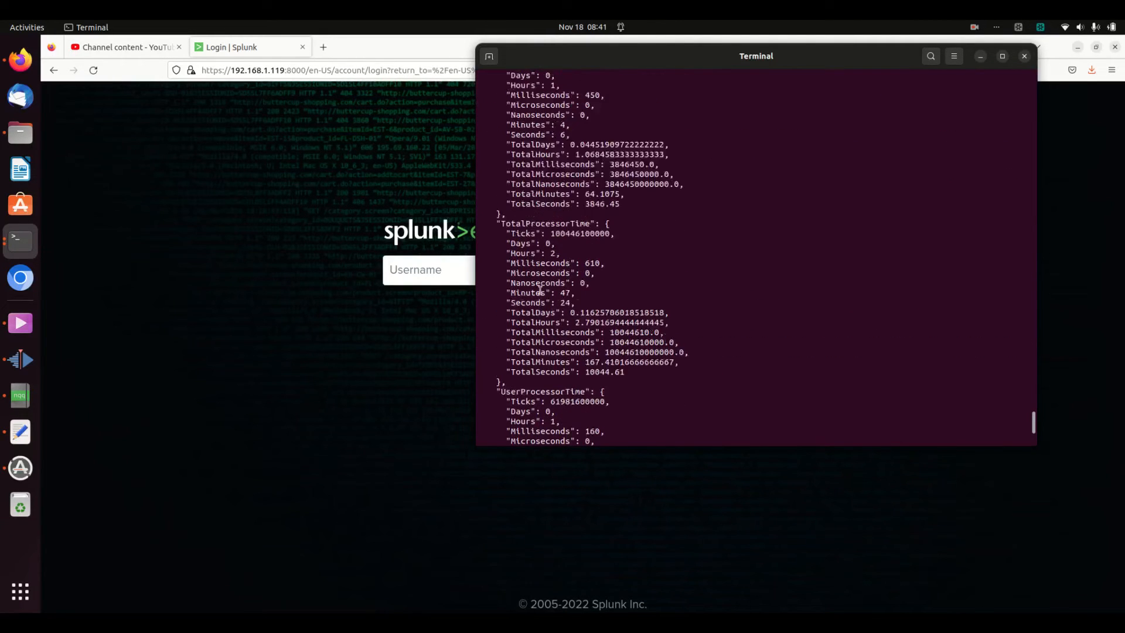
scroll(down, 3)
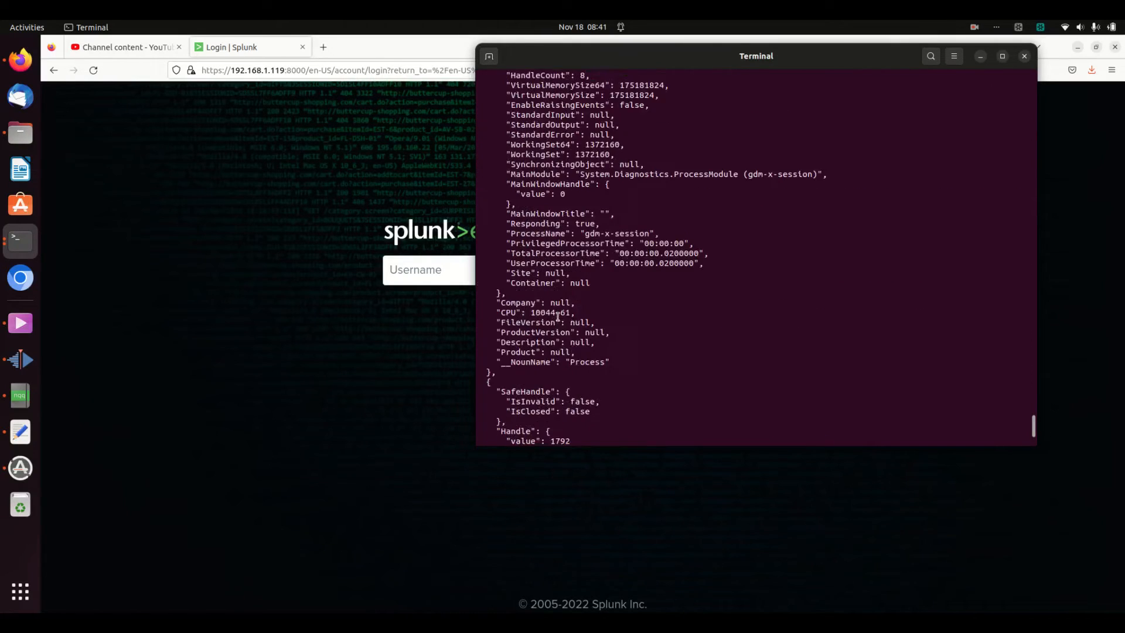
scroll(down, 3)
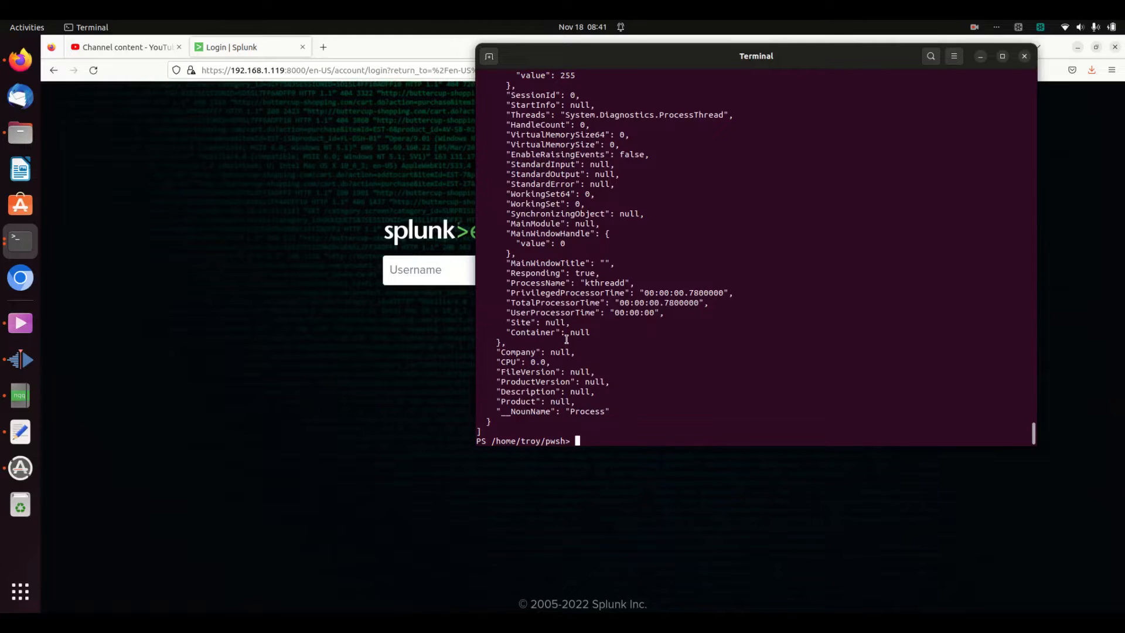
text(ls)
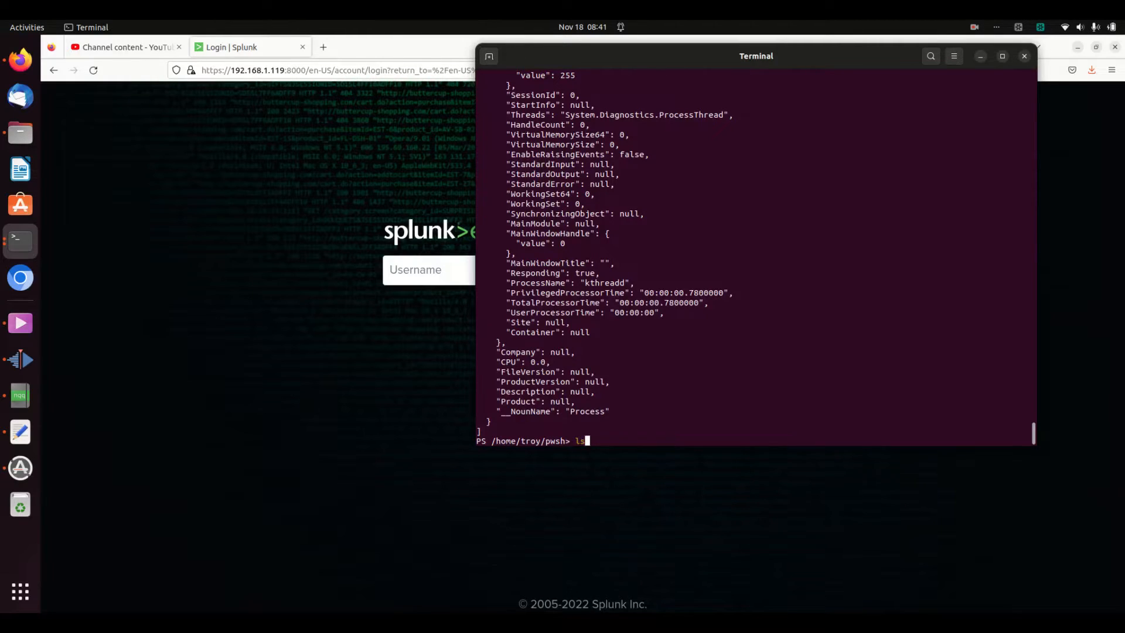
text($s | ConvertTo-Json >> someJson.json)
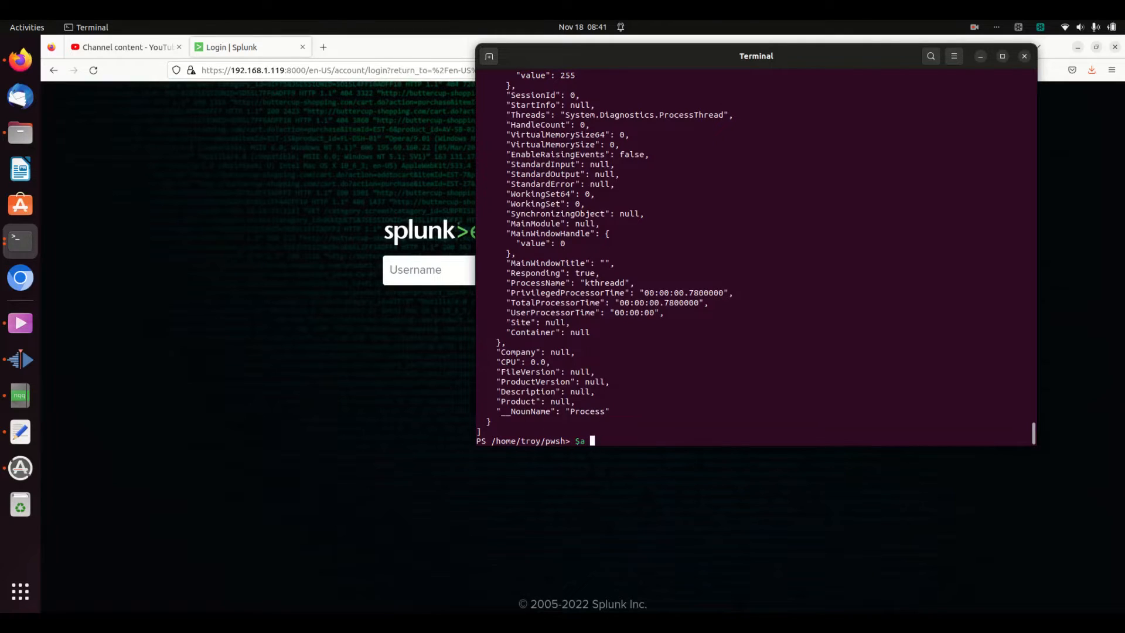
Import myCsvOfProcesses.csv into the $a variable with Import-Csv
text(= import-Csv ./)
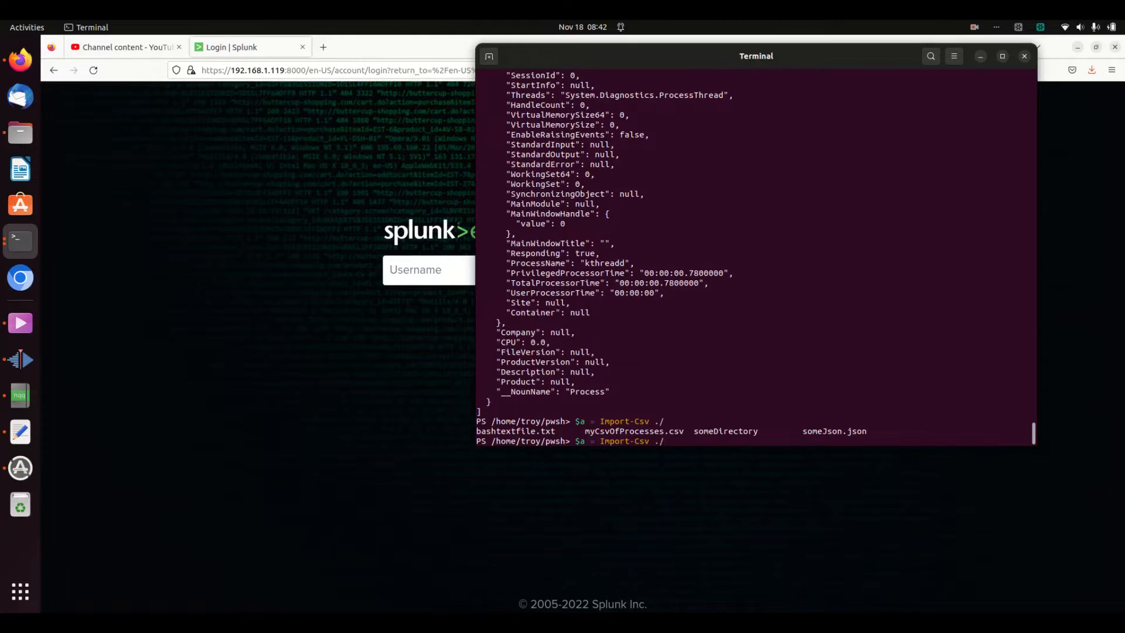
text(cat ./someJson.json)
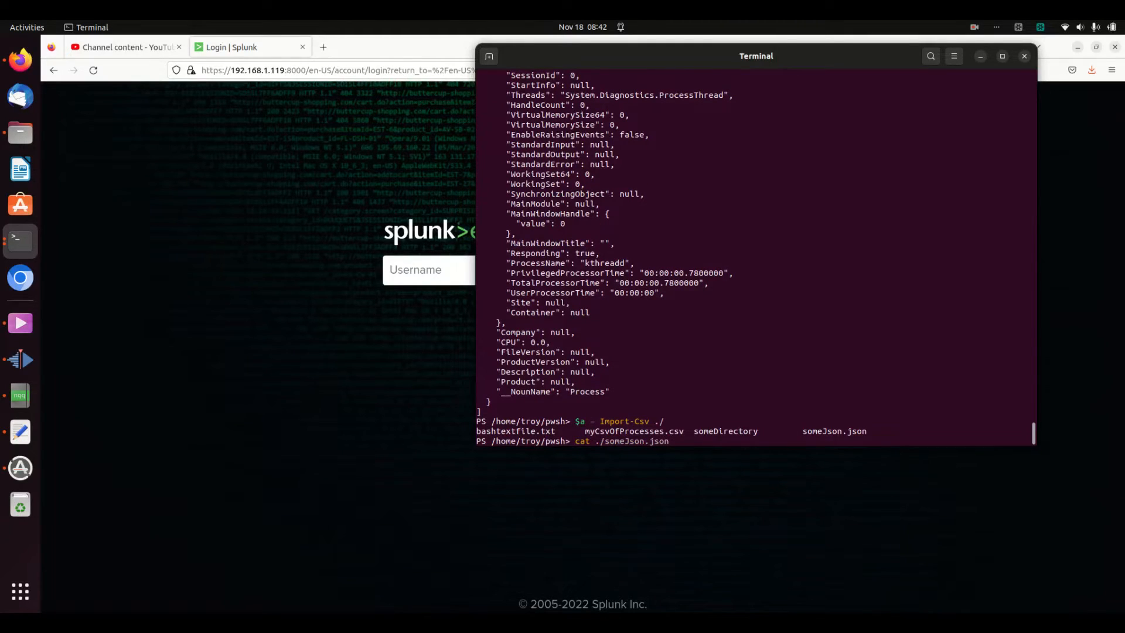
text($a = Import-Csv ./myCsvOfProcesses.csv)
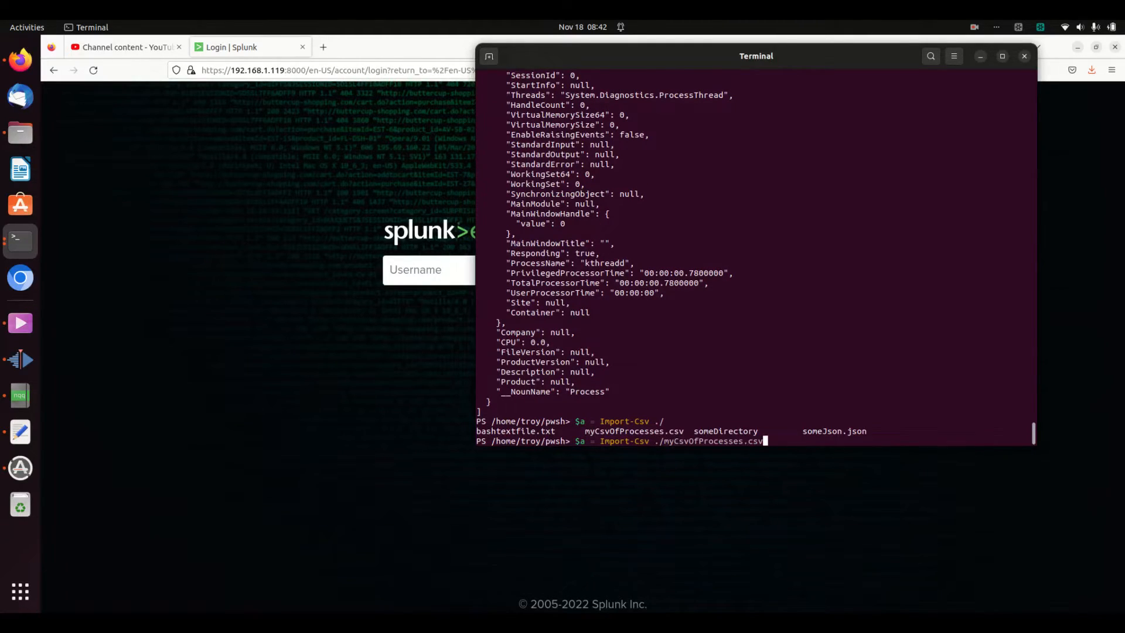
key(Return)
text($a.)
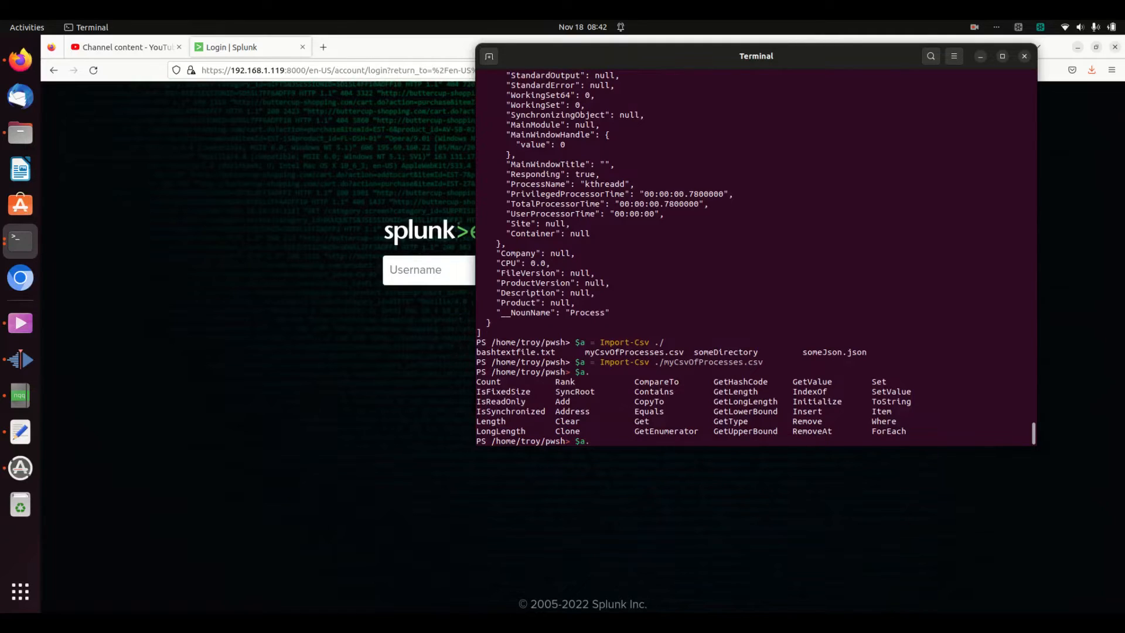
Run $a.name to list the process names held in the imported CSV
text(n)
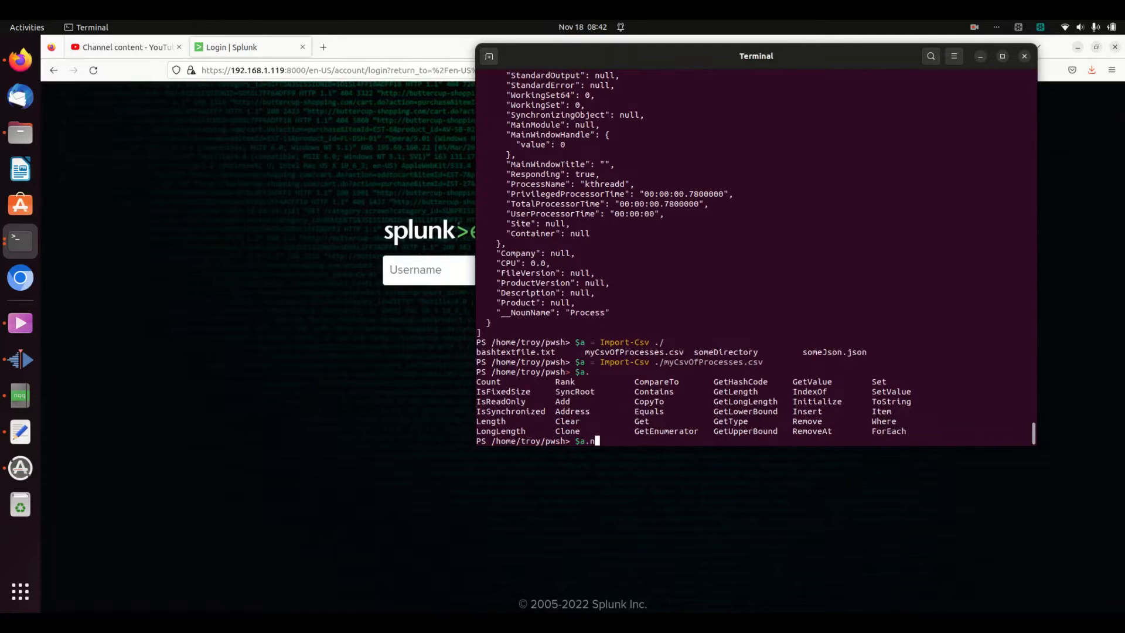
text(ame)
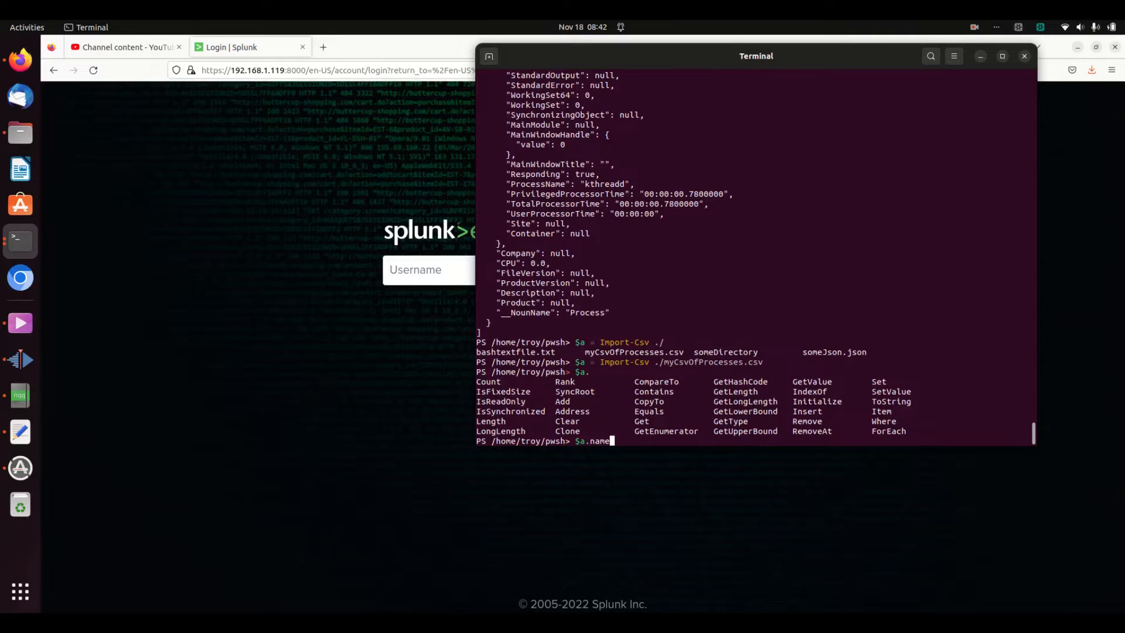
key(Return)
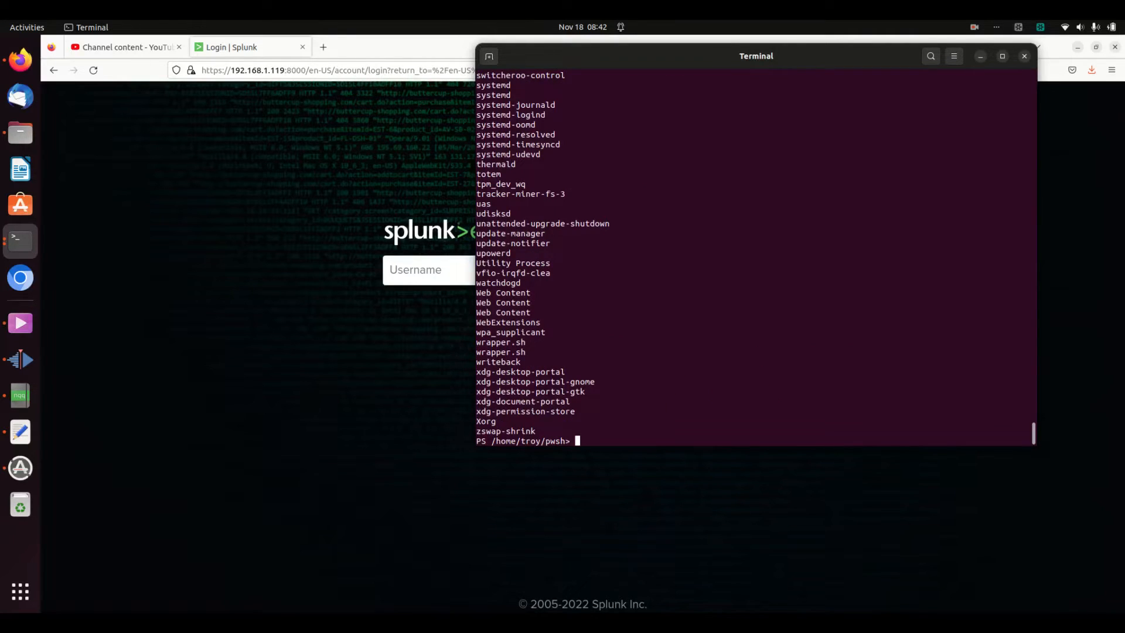
mouse_move(620, 305)
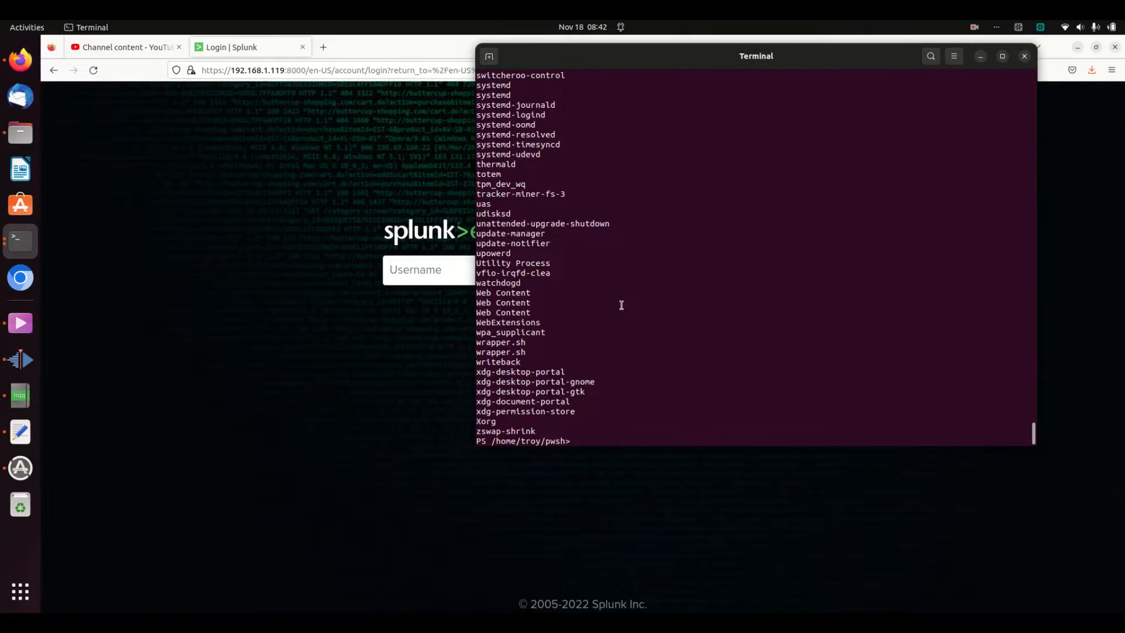
mouse_move(20, 592)
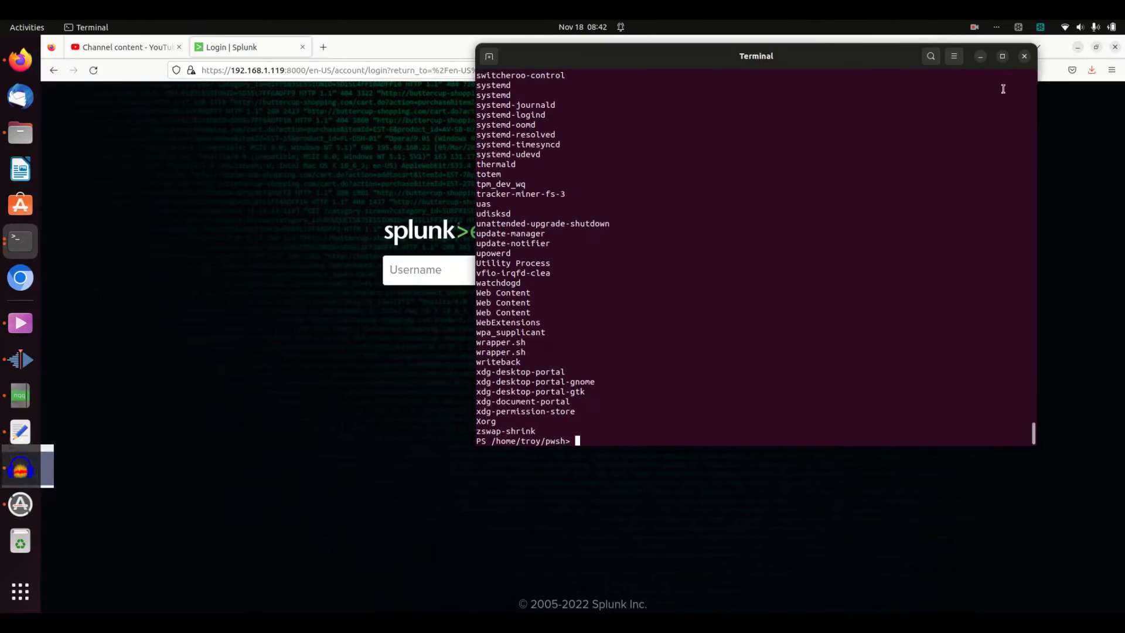
mouse_move(728, 321)
text(Compare-Object (Get-Process)
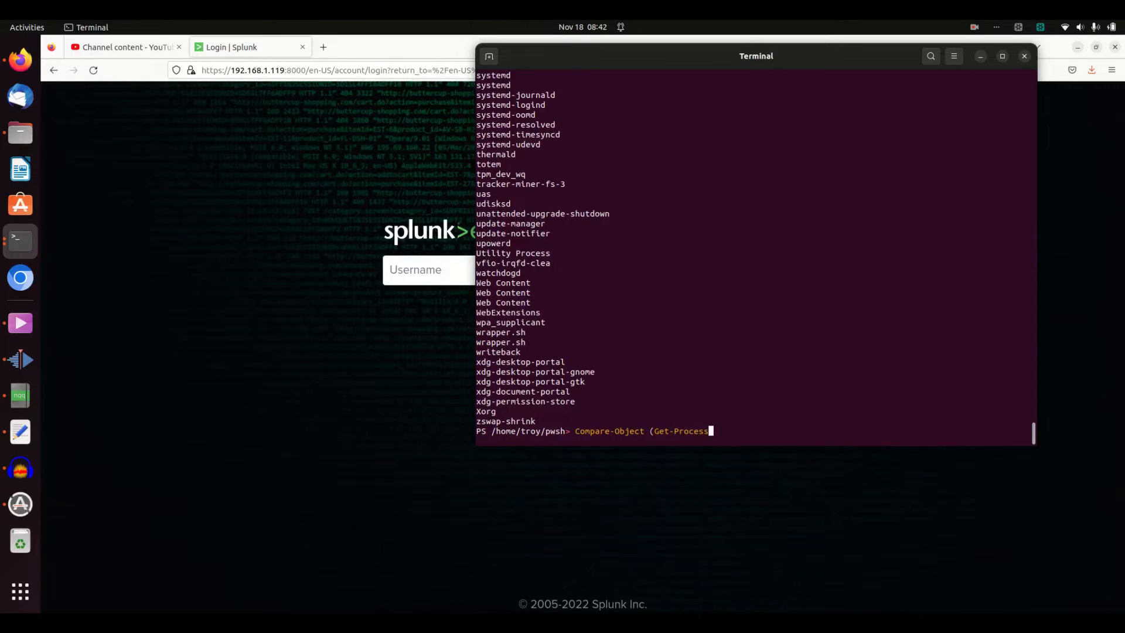
Run Compare-Object on current process names versus the saved CSV with -Property name
text(| Select-Object name) (Import-Csv ./newbaselinePS.csv) -Property name)
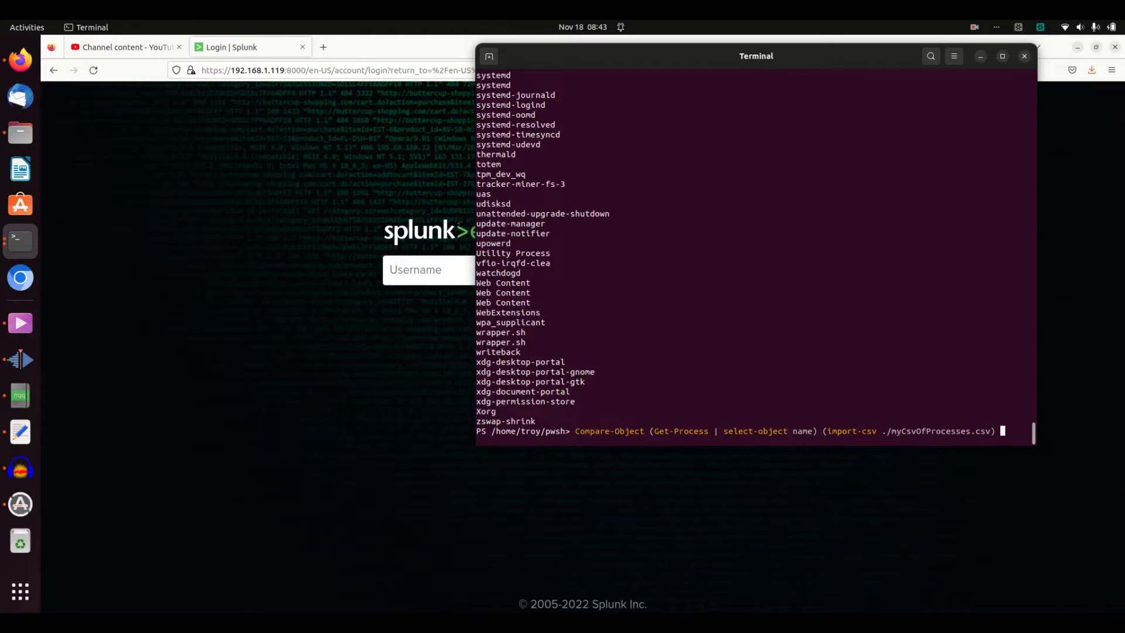
text(-)
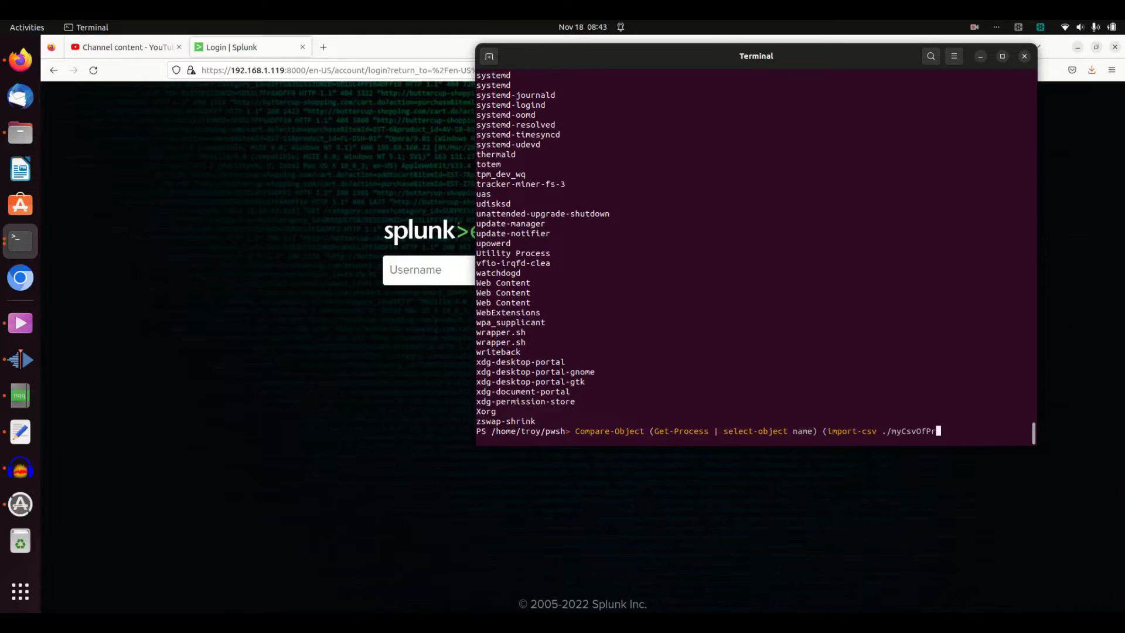
text((Import-Csv ./newbaselinePS.csv) -Property name)
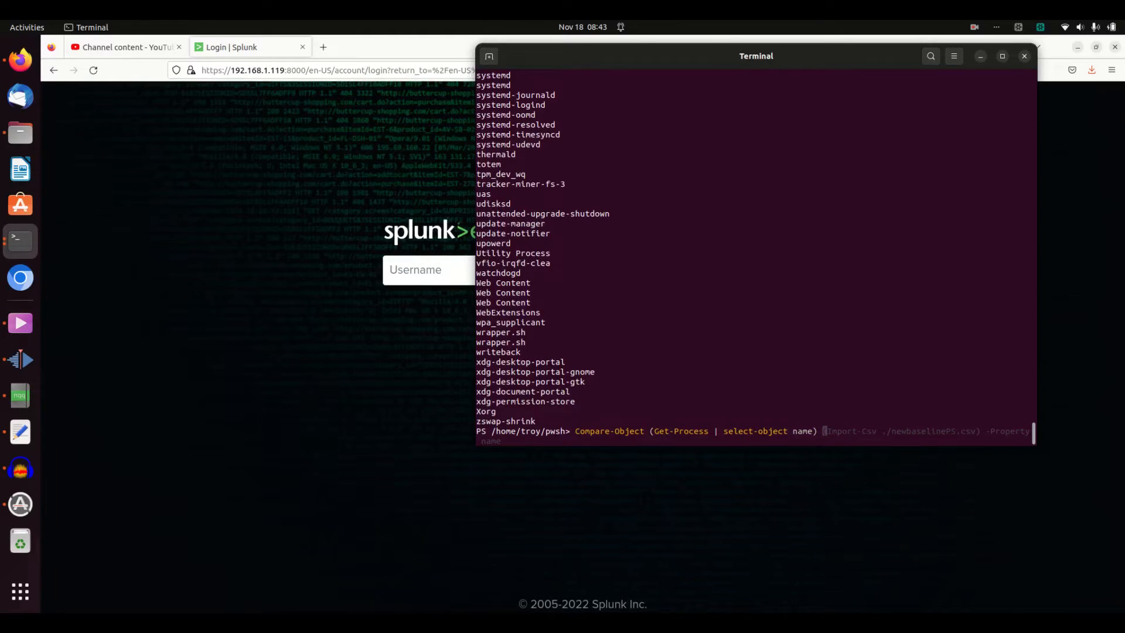
mouse_move(894, 328)
text( (import-csv ./myCsvOfProcesses.csv) )
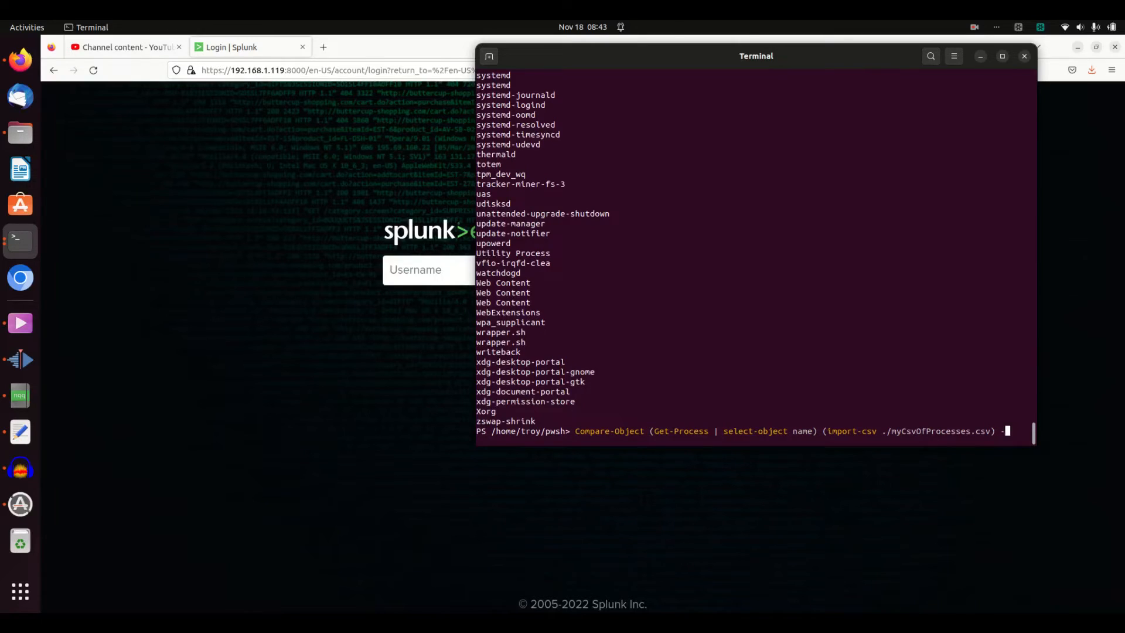
text(-Property name)
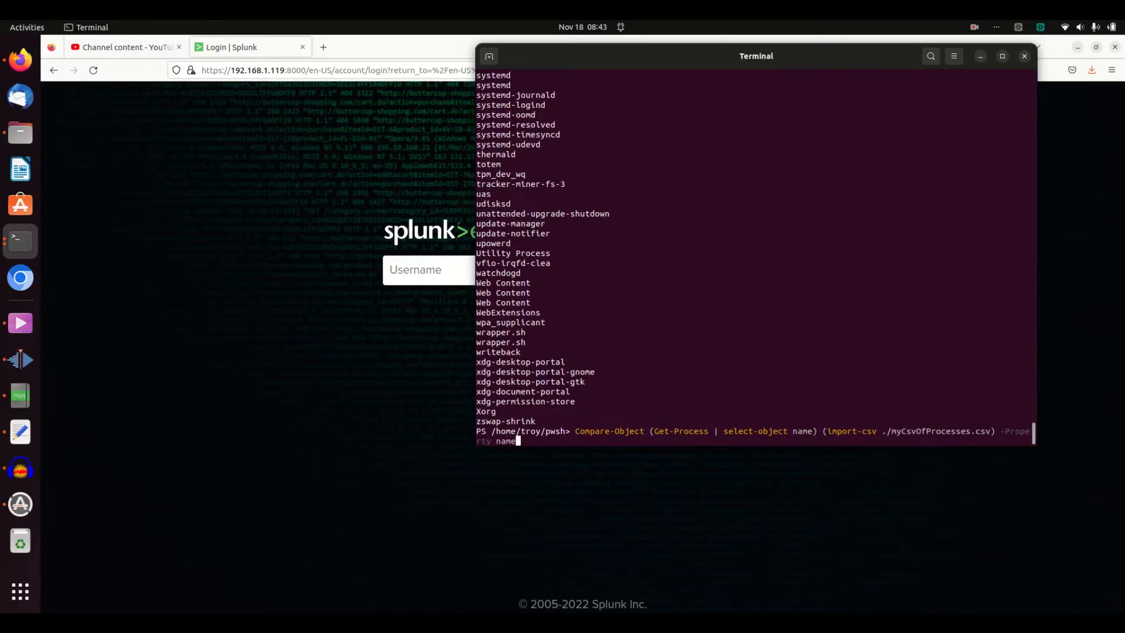
key(Return)
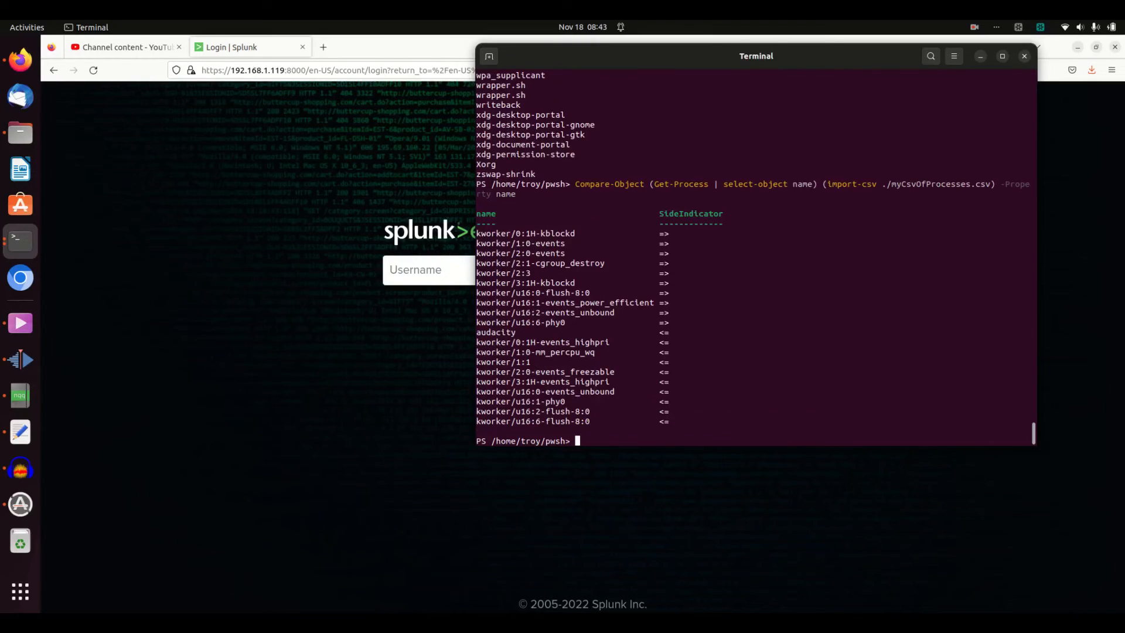
mouse_move(610, 326)
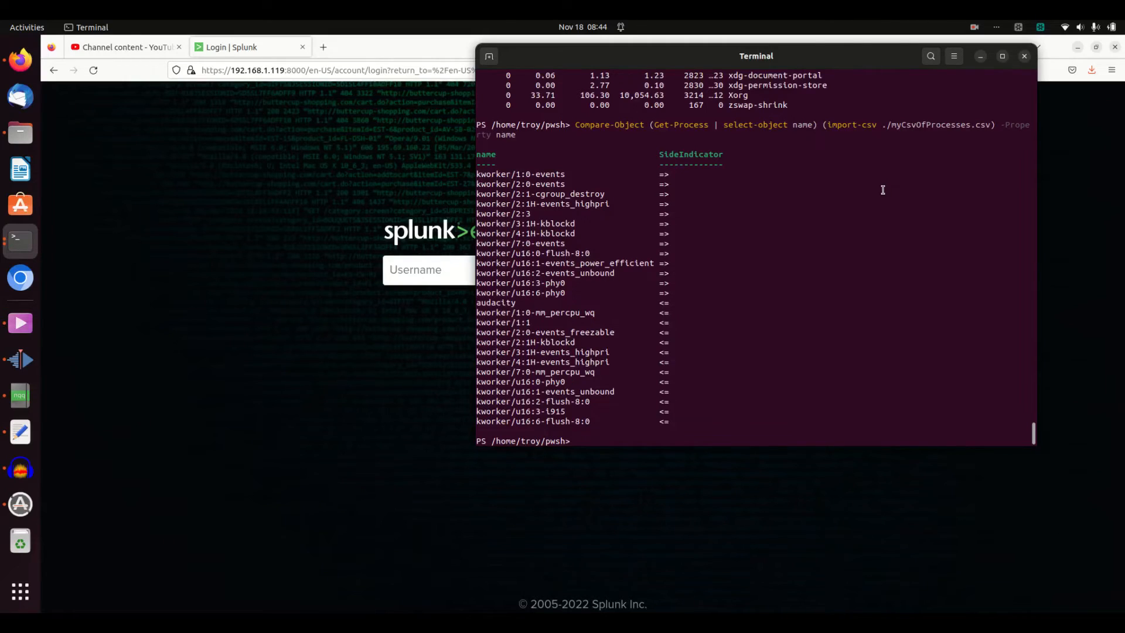
mouse_move(658, 301)
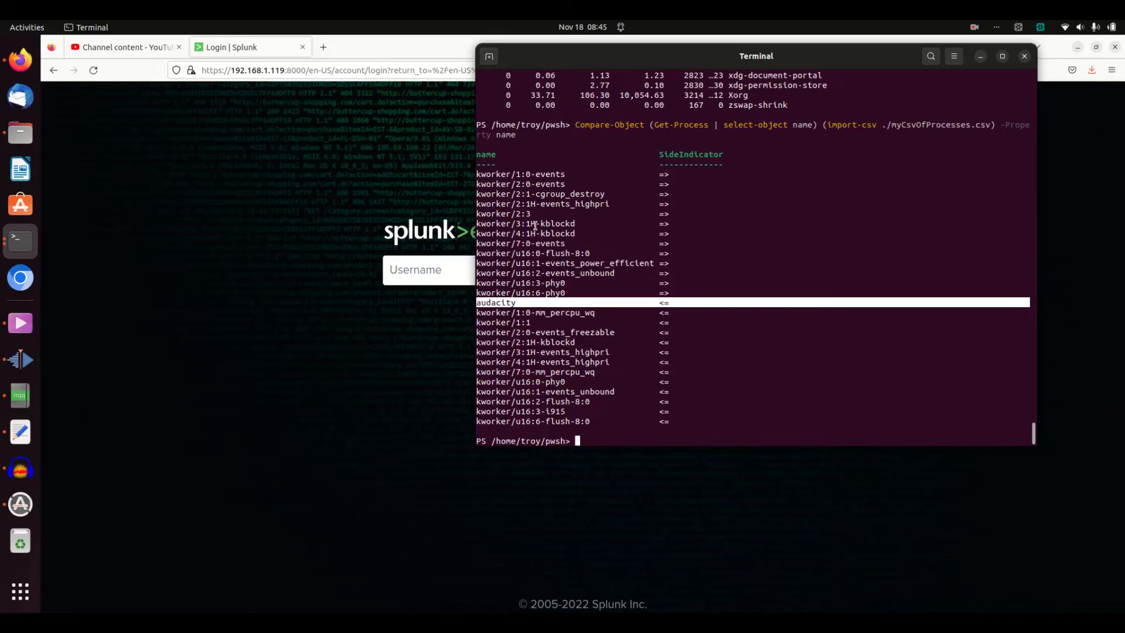
mouse_move(667, 303)
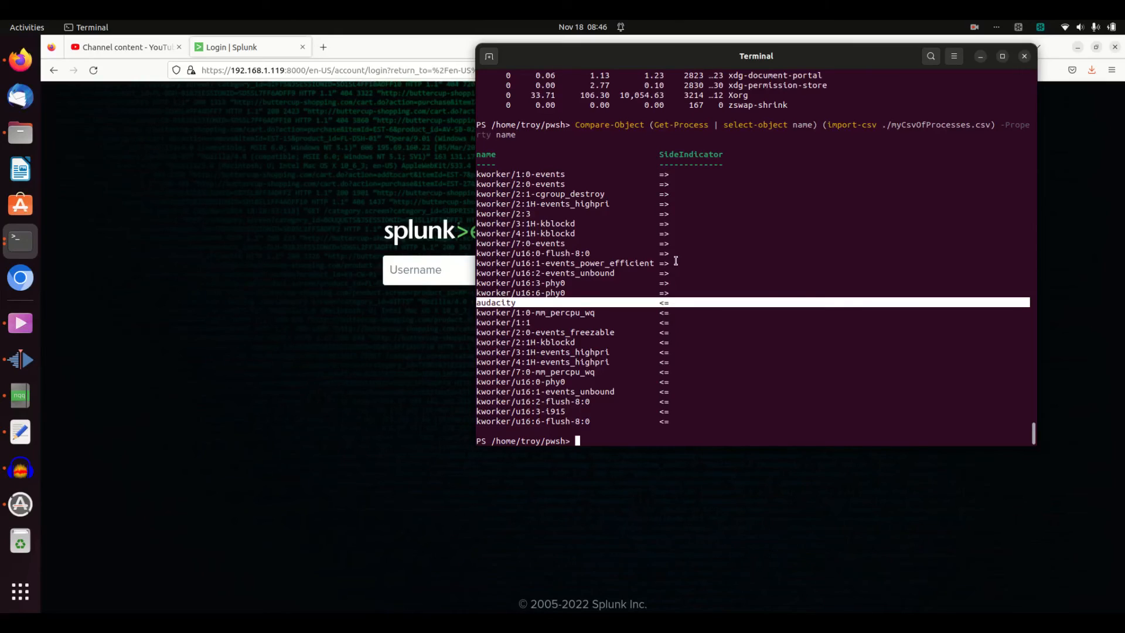
mouse_move(680, 259)
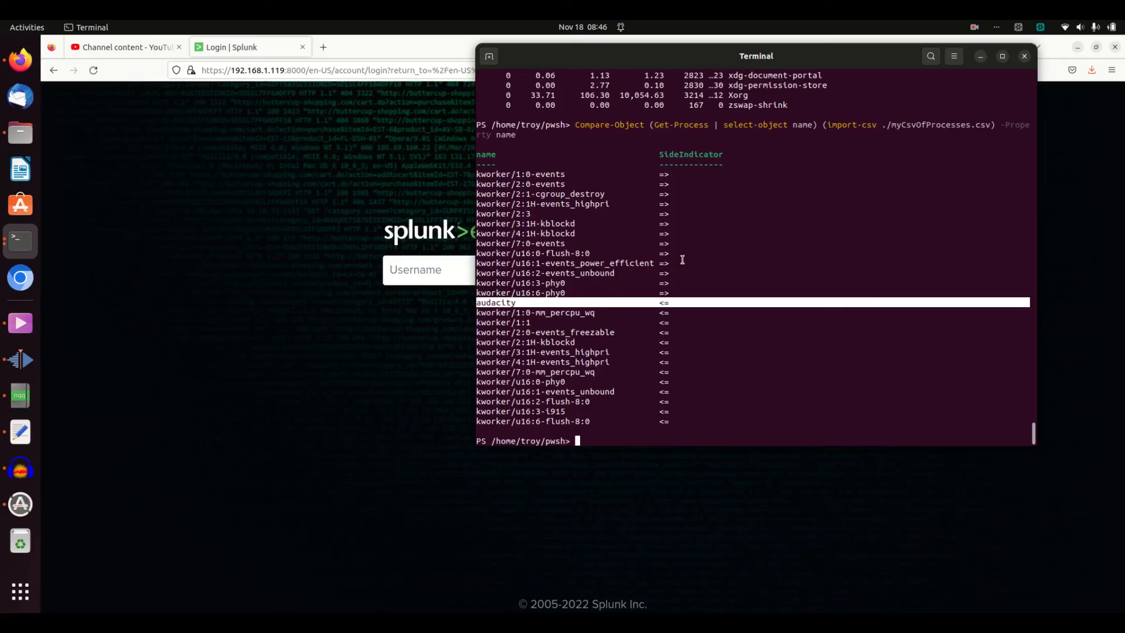